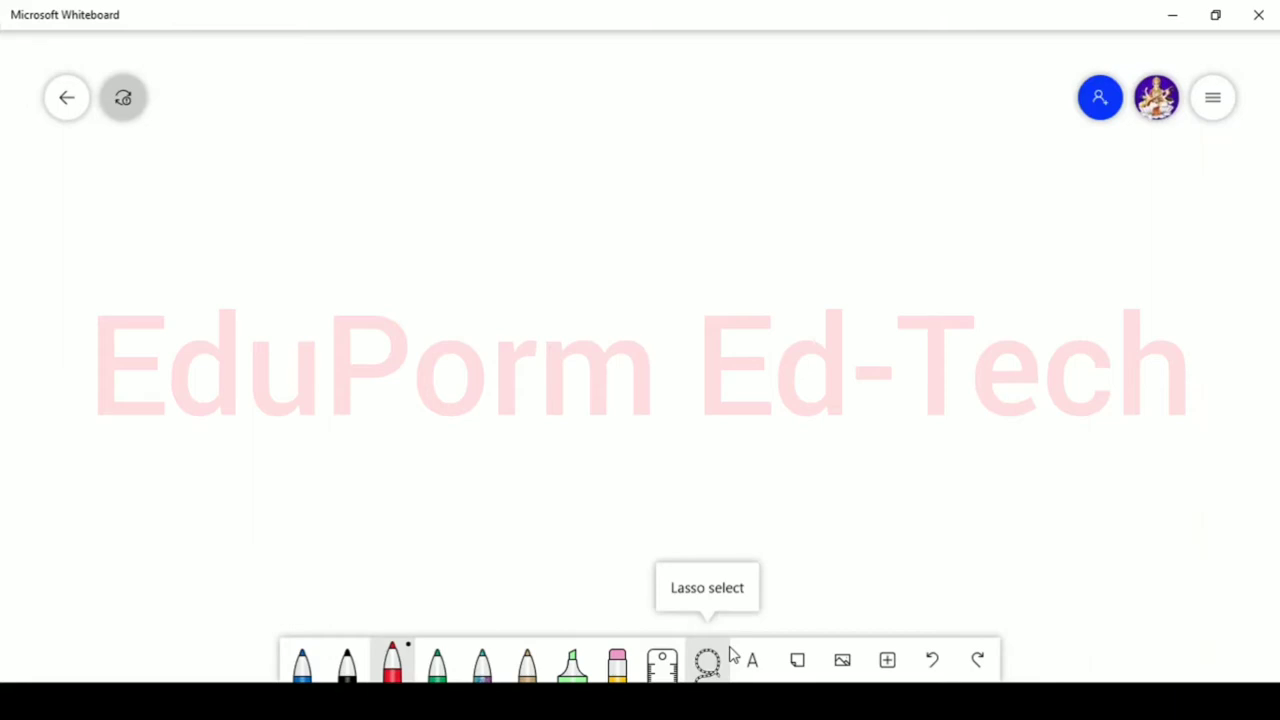
Handwrite the heading 'Informal letter' in red at the top left and underline it
left_click_drag(290, 80, 340, 110)
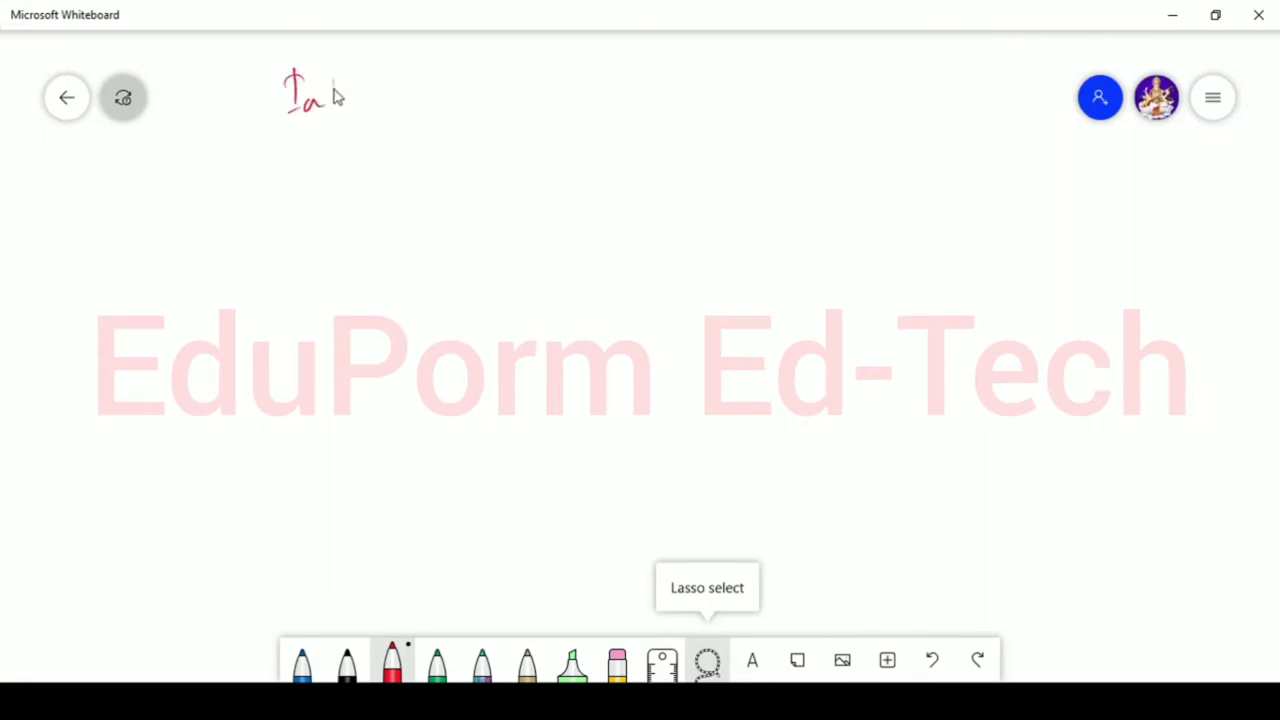
left_click_drag(320, 110, 410, 110)
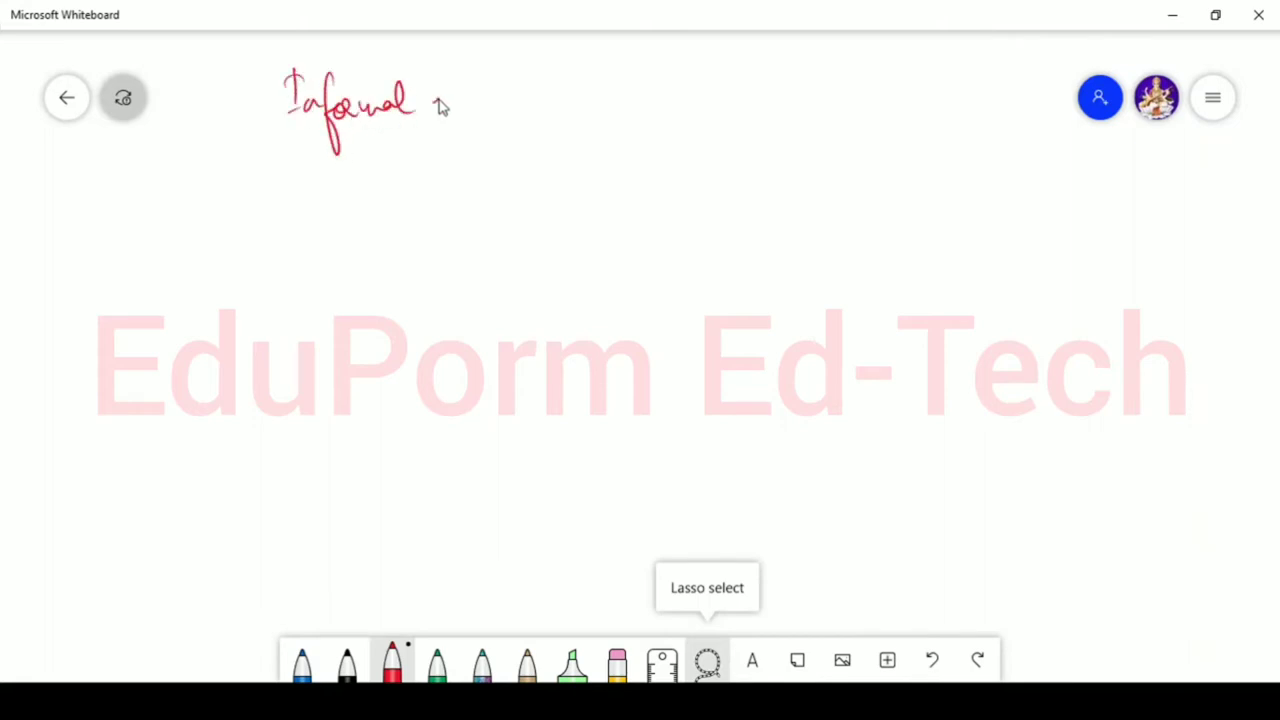
left_click_drag(430, 100, 504, 100)
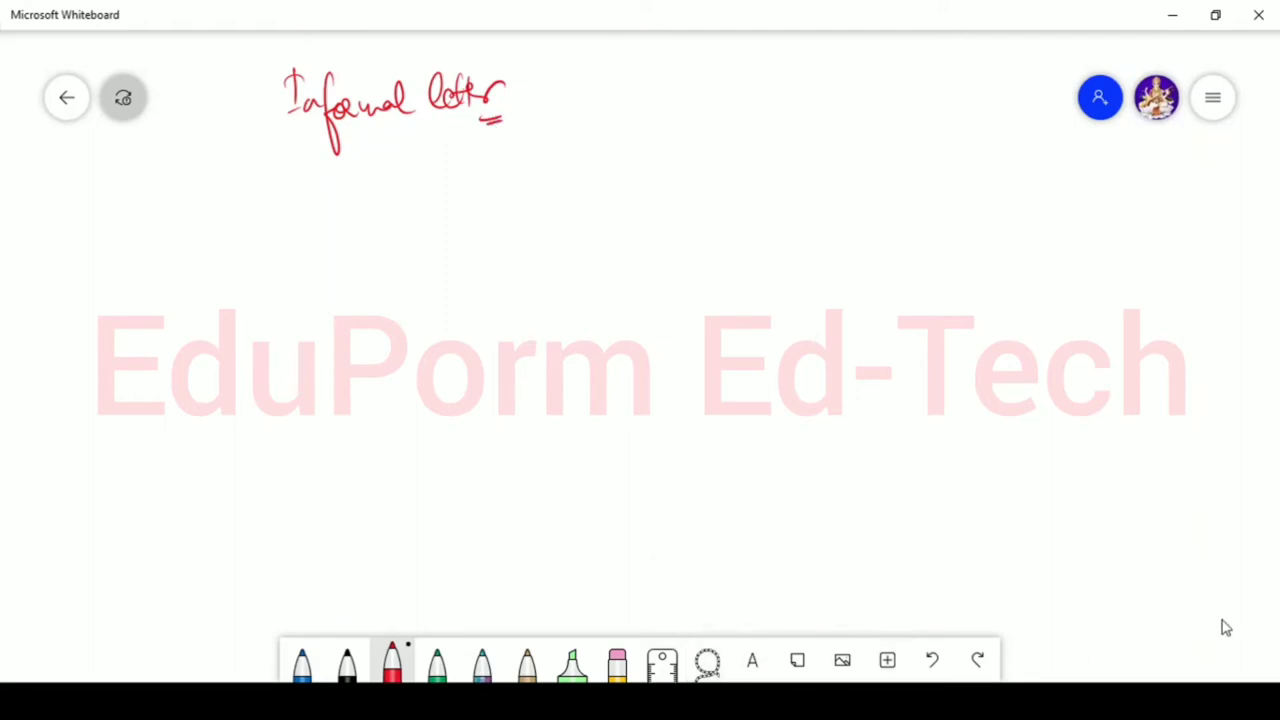
mouse_move(174, 172)
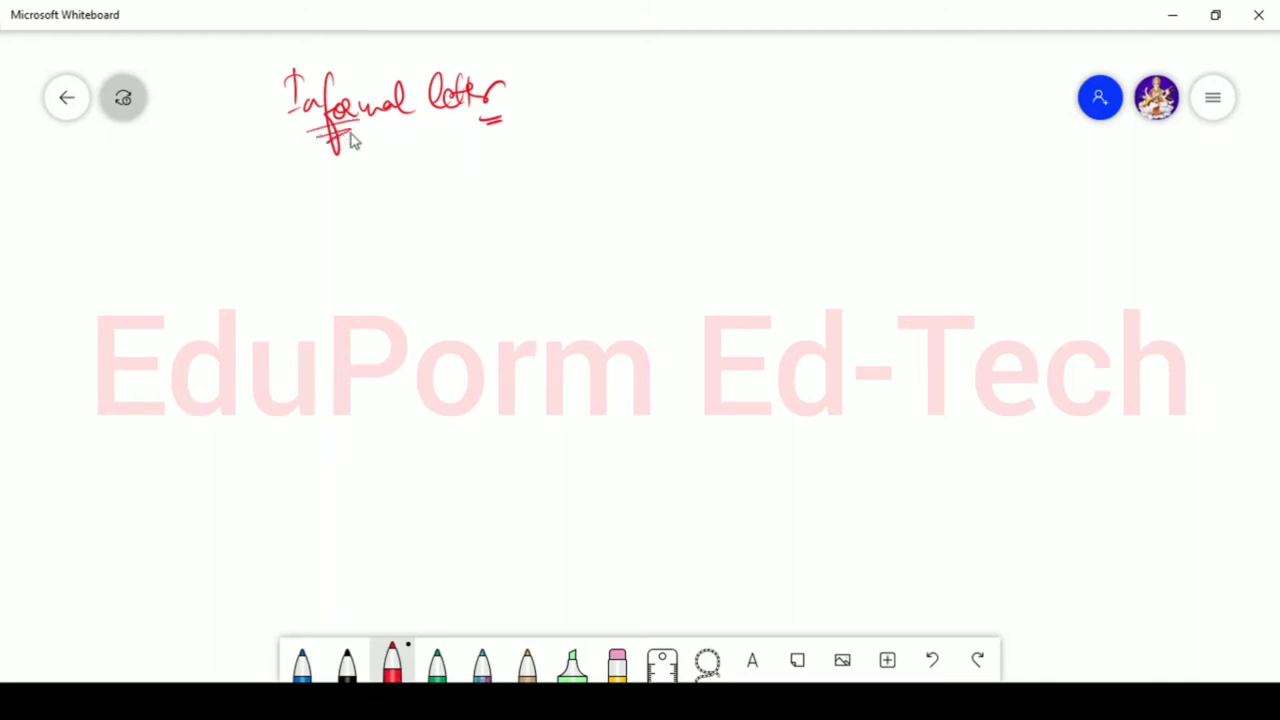
mouse_move(284, 170)
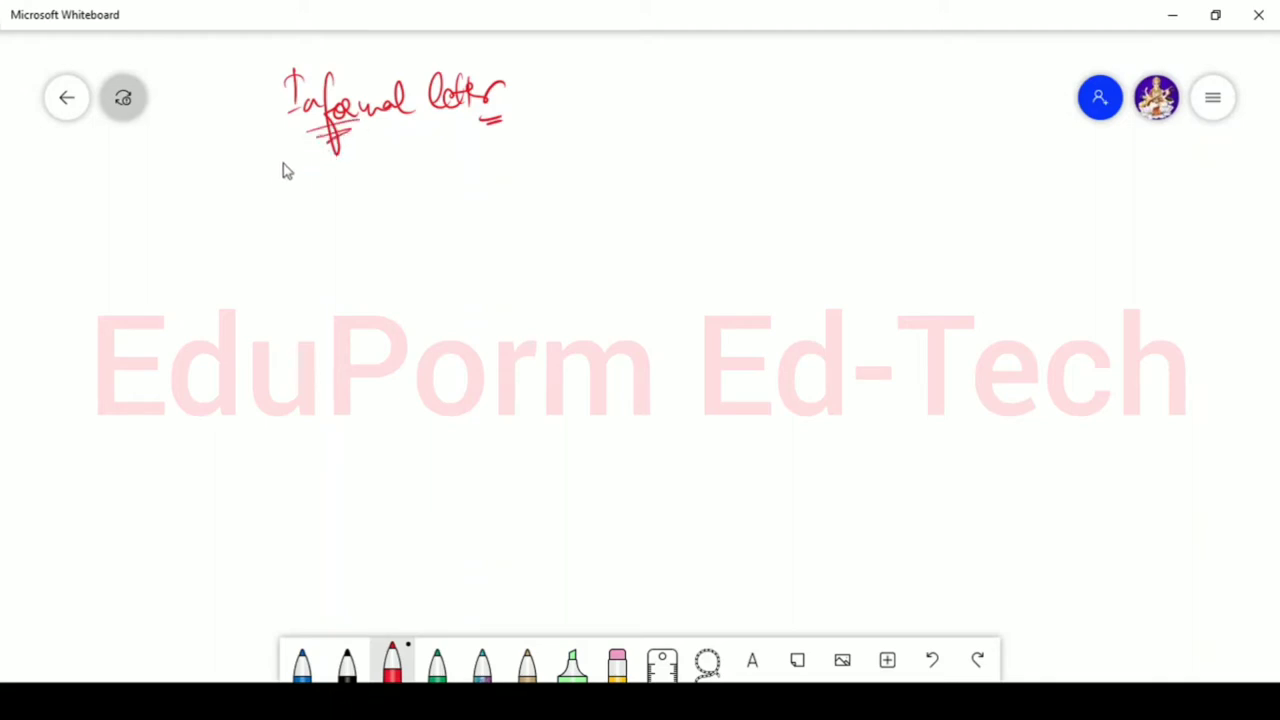
mouse_move(292, 160)
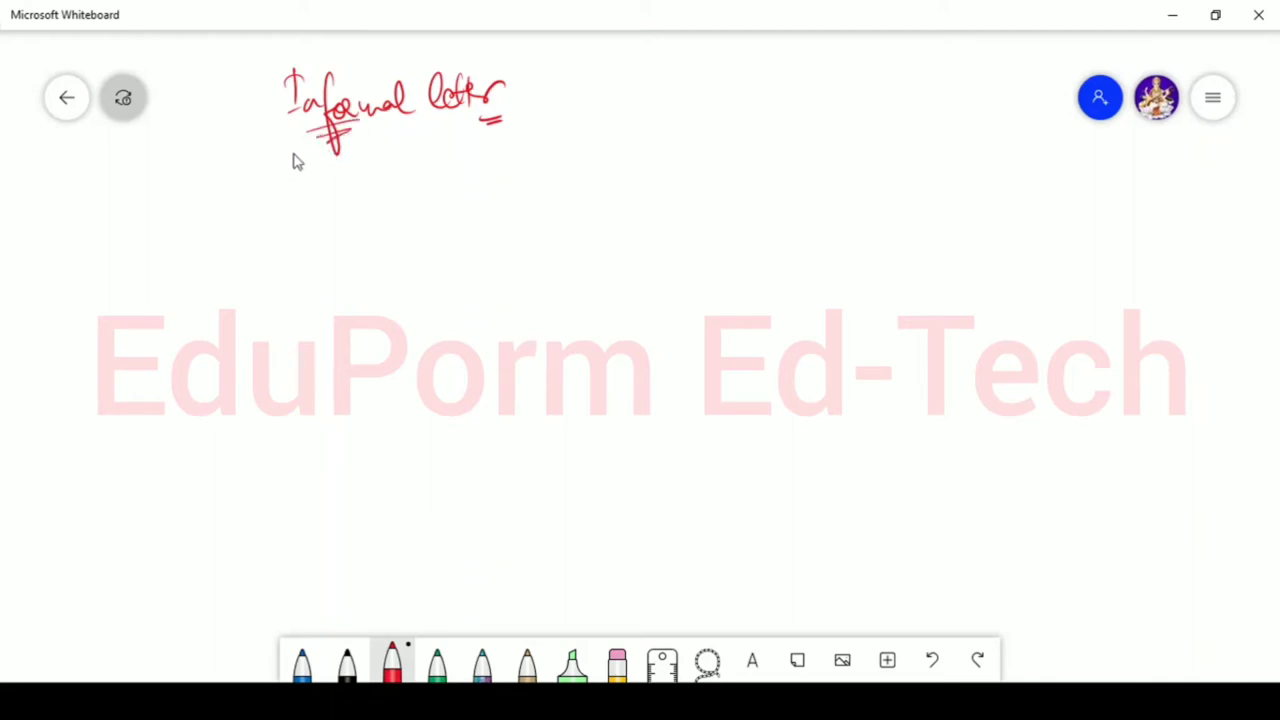
mouse_move(290, 170)
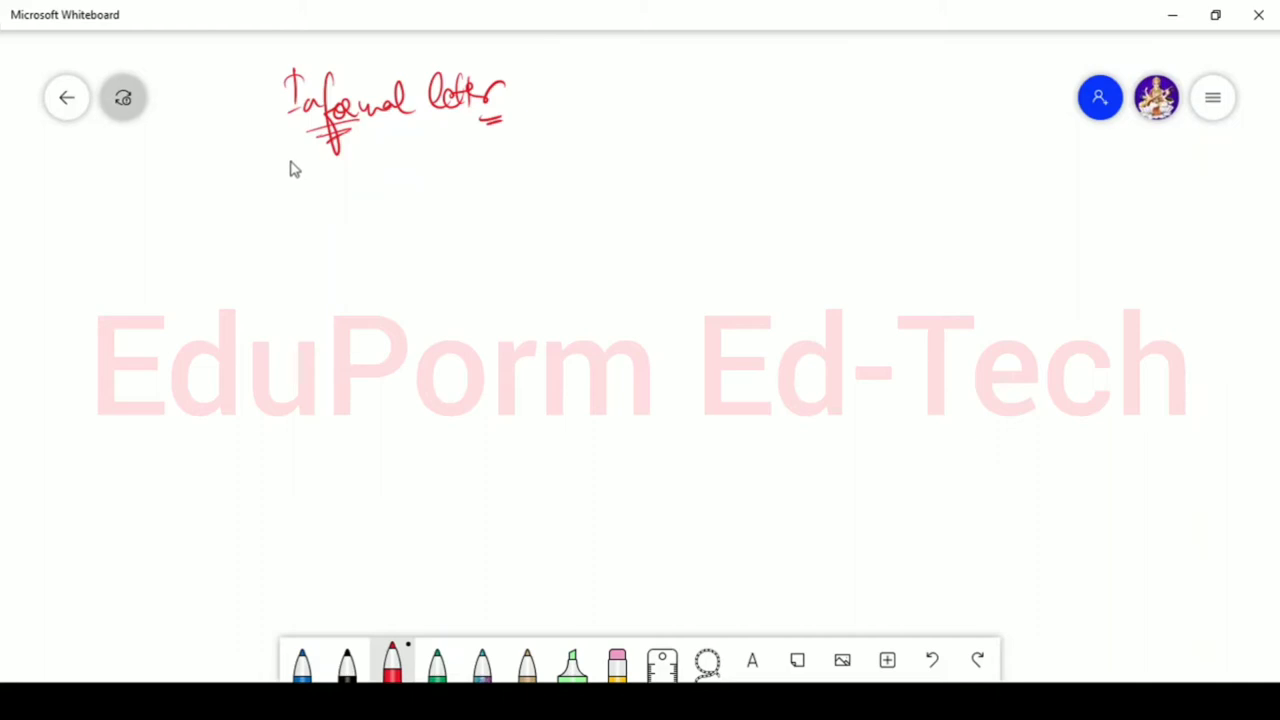
mouse_move(294, 176)
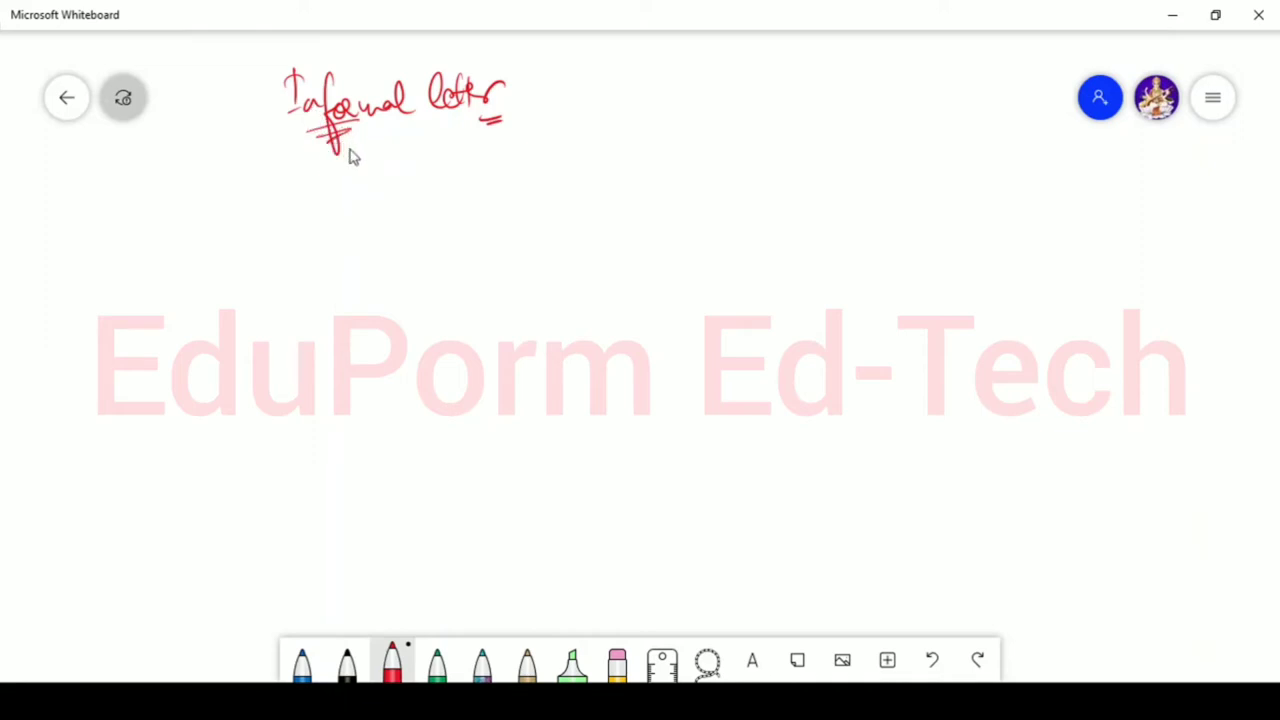
mouse_move(336, 172)
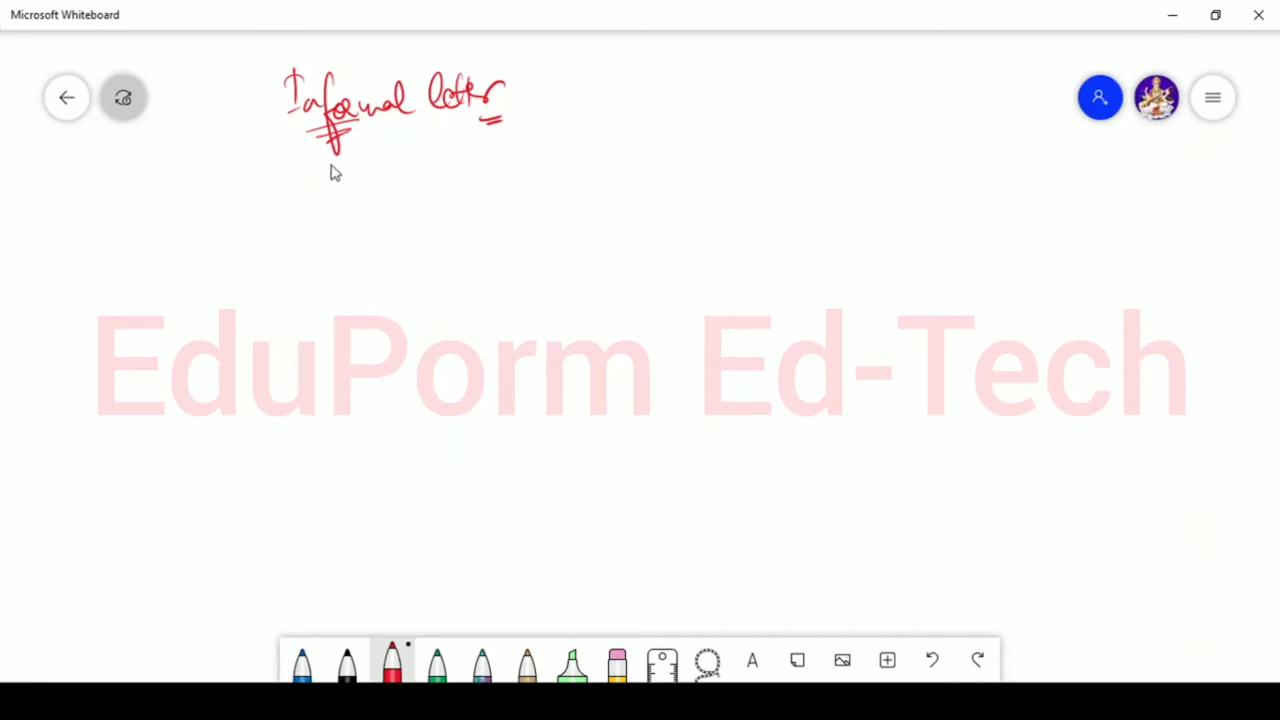
mouse_move(336, 164)
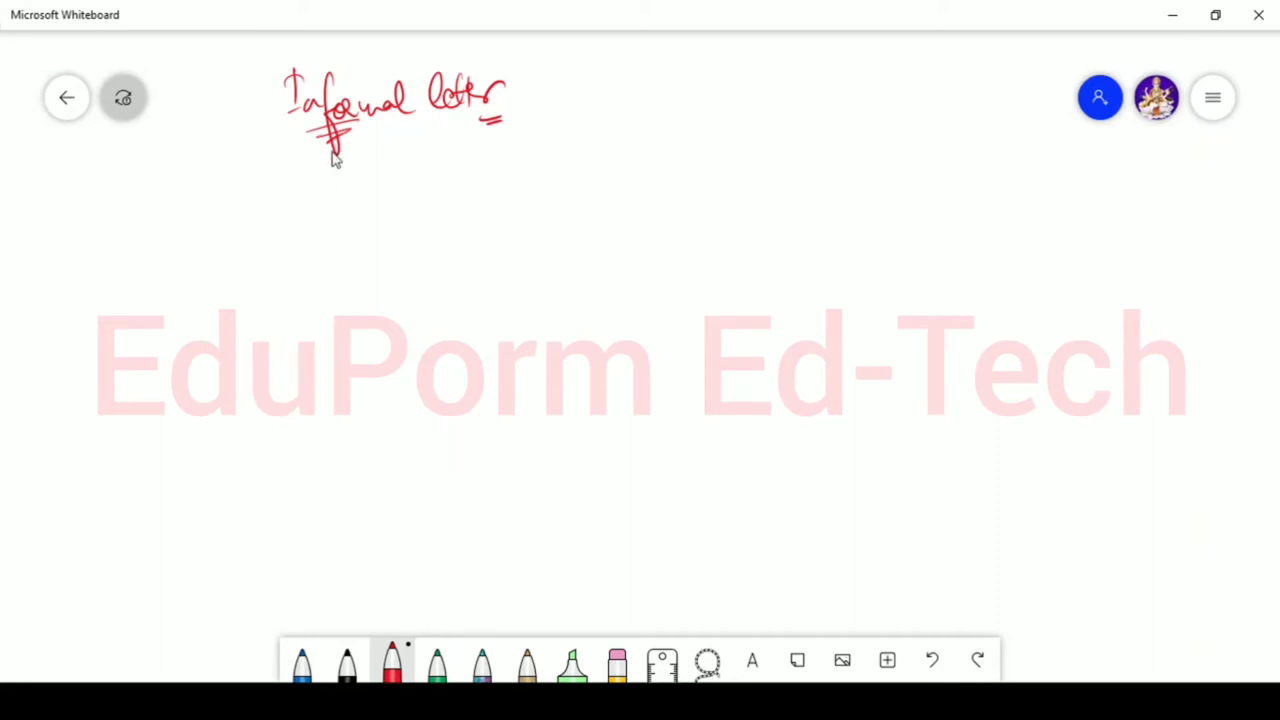
mouse_move(316, 168)
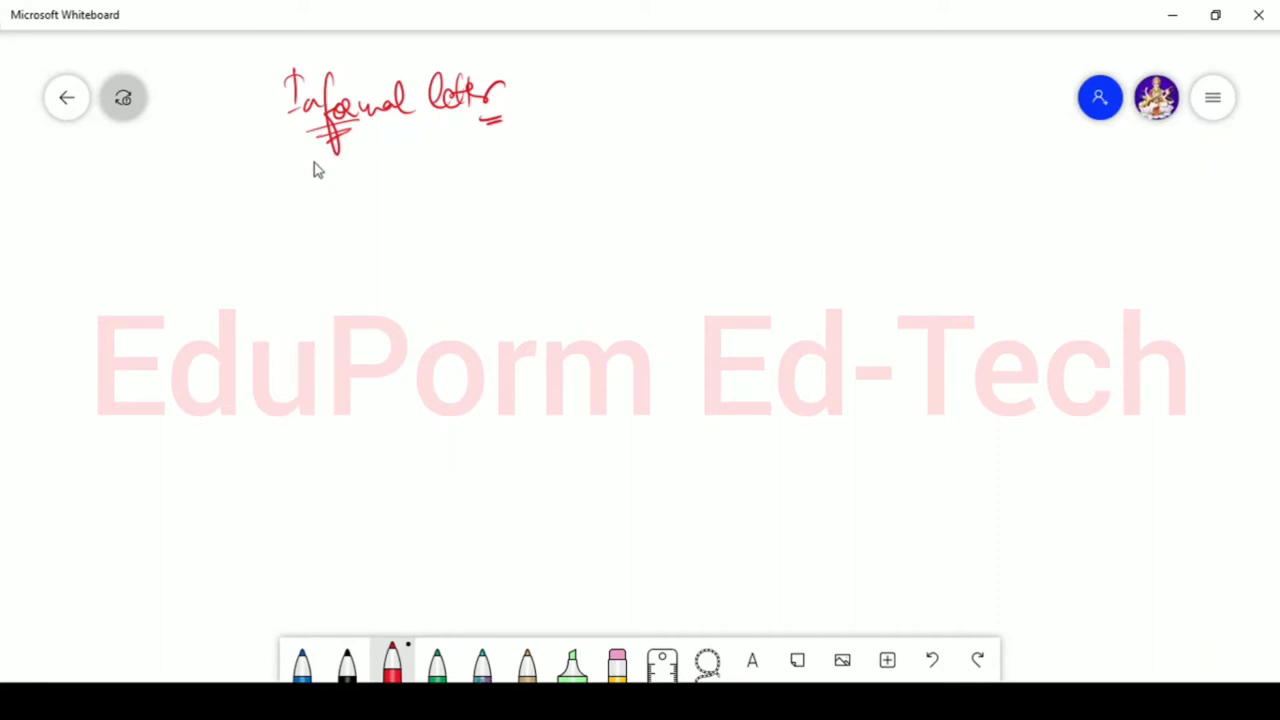
mouse_move(308, 172)
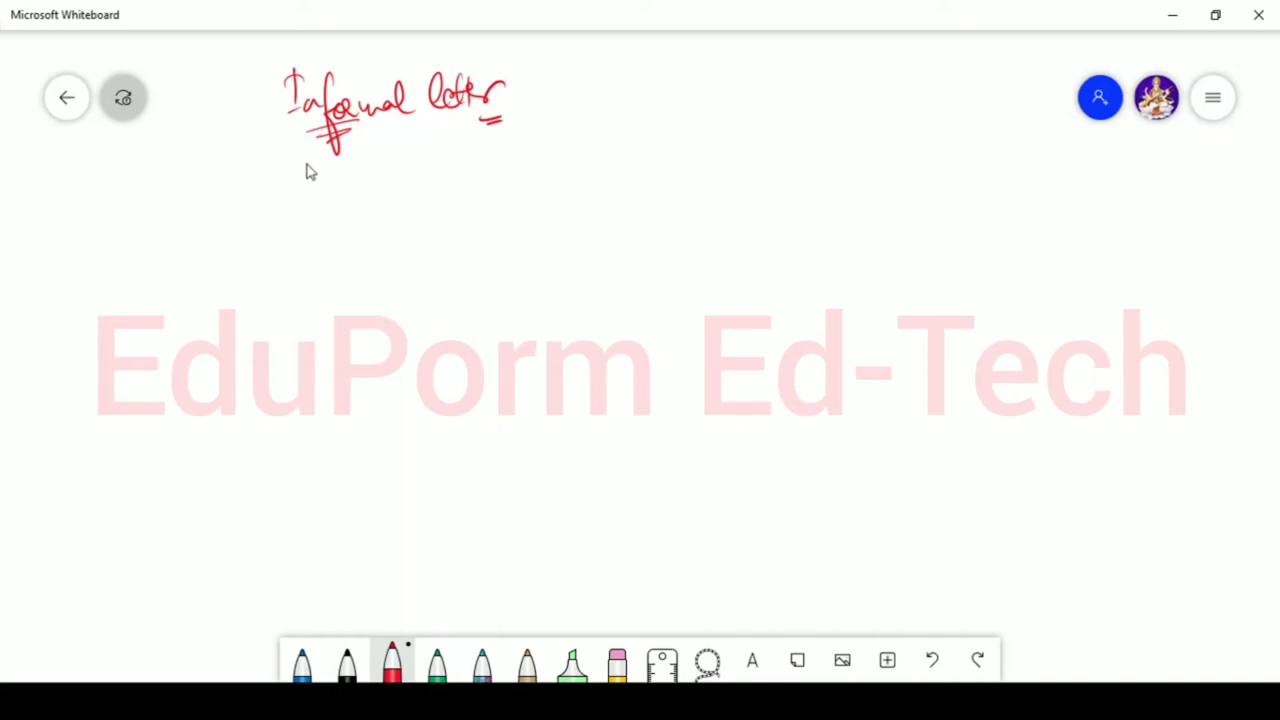
mouse_move(340, 160)
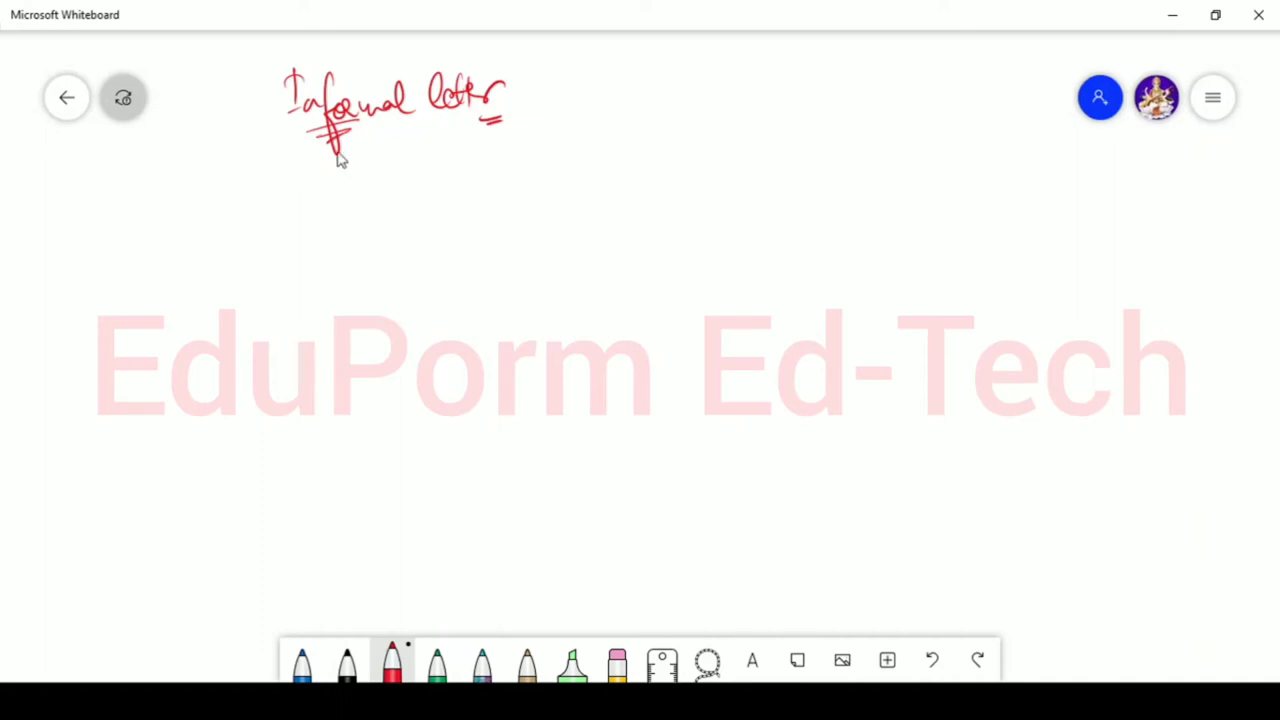
mouse_move(328, 168)
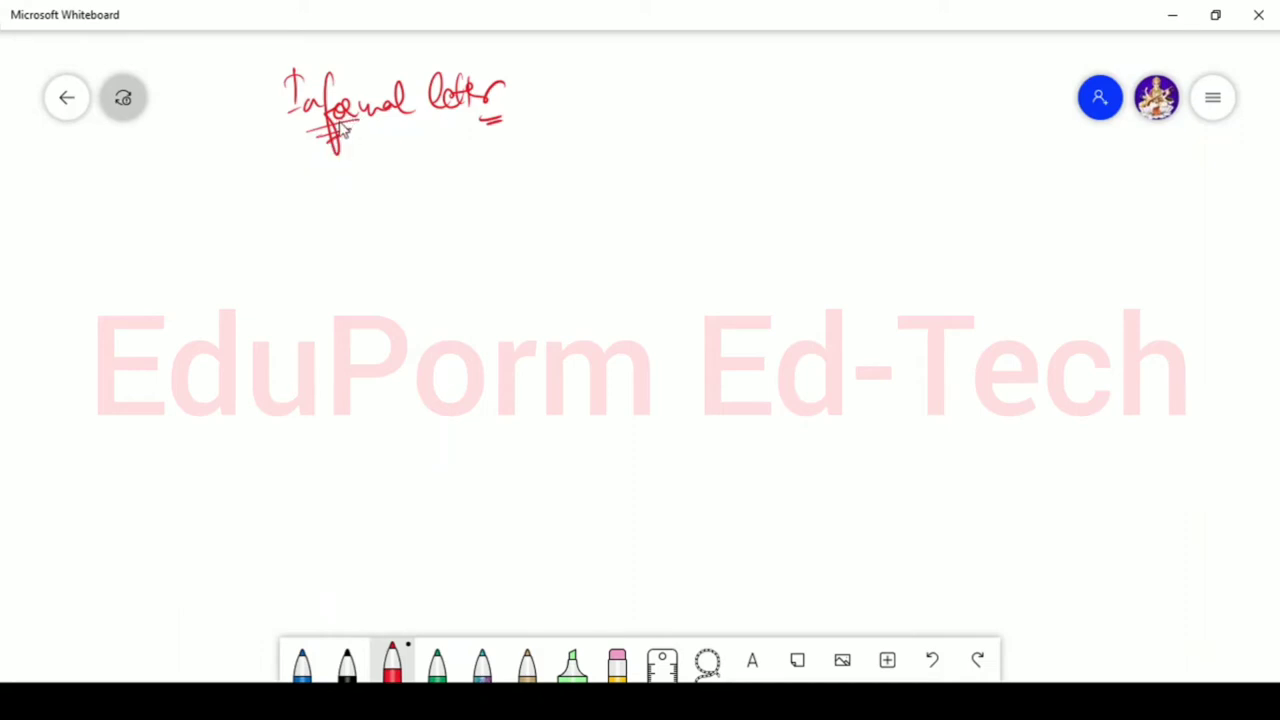
mouse_move(380, 138)
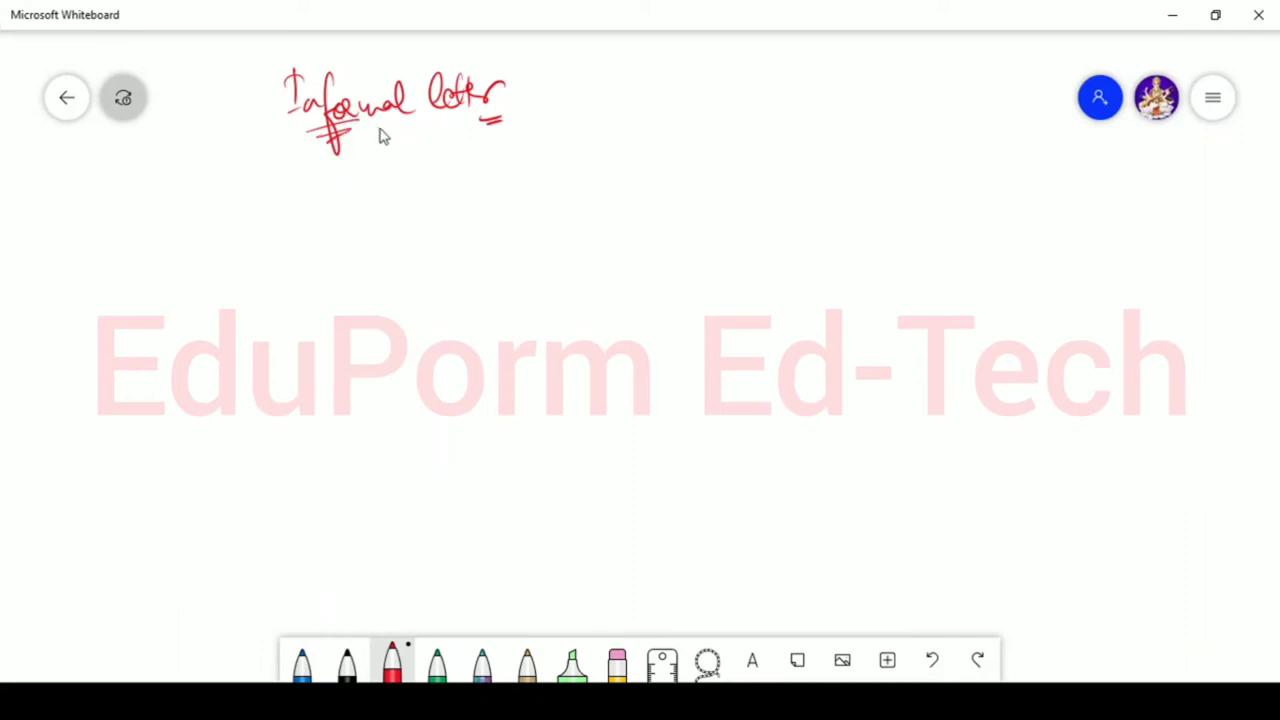
Write 'relatives' in red beneath the title and underline it twice
left_click_drag(368, 156, 384, 160)
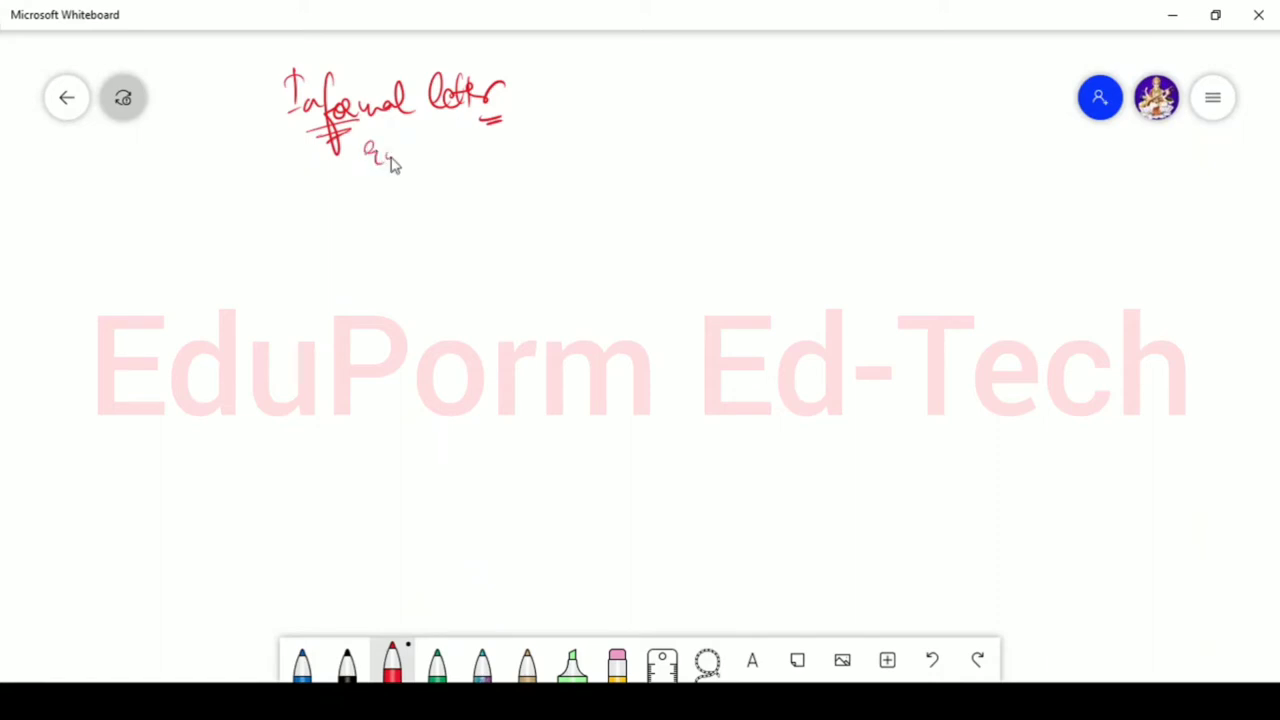
left_click_drag(364, 156, 490, 164)
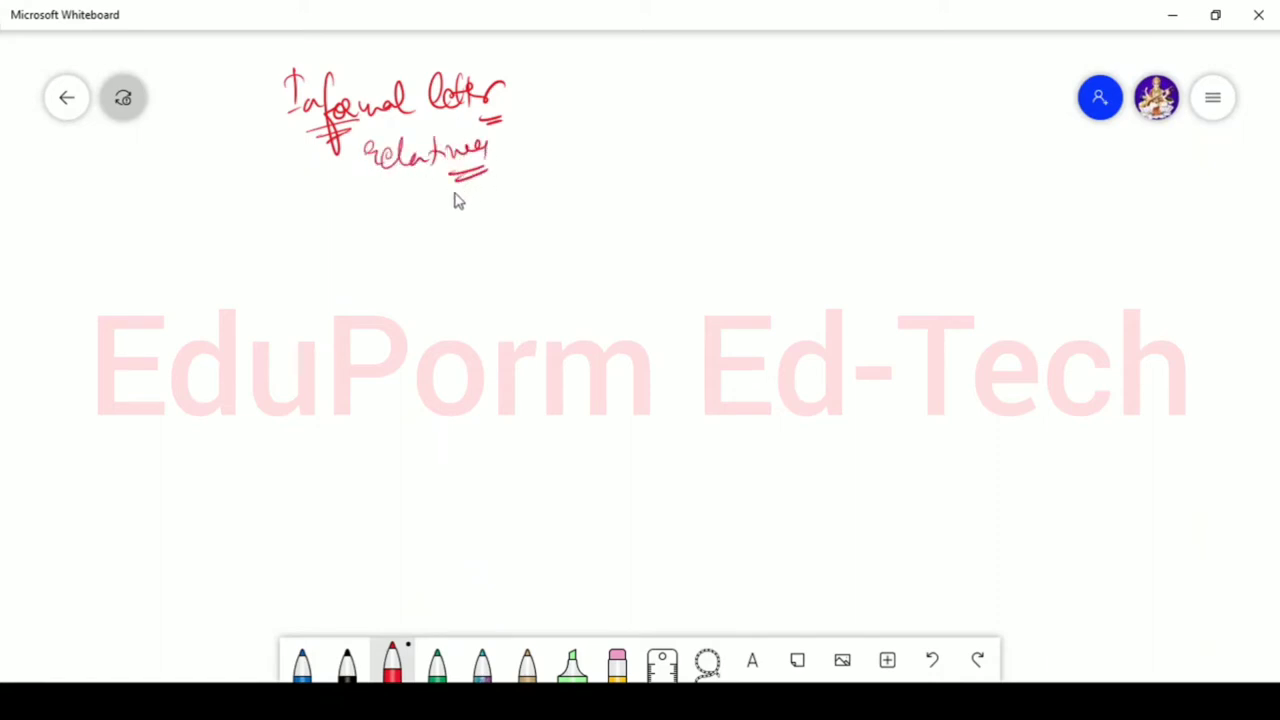
mouse_move(462, 206)
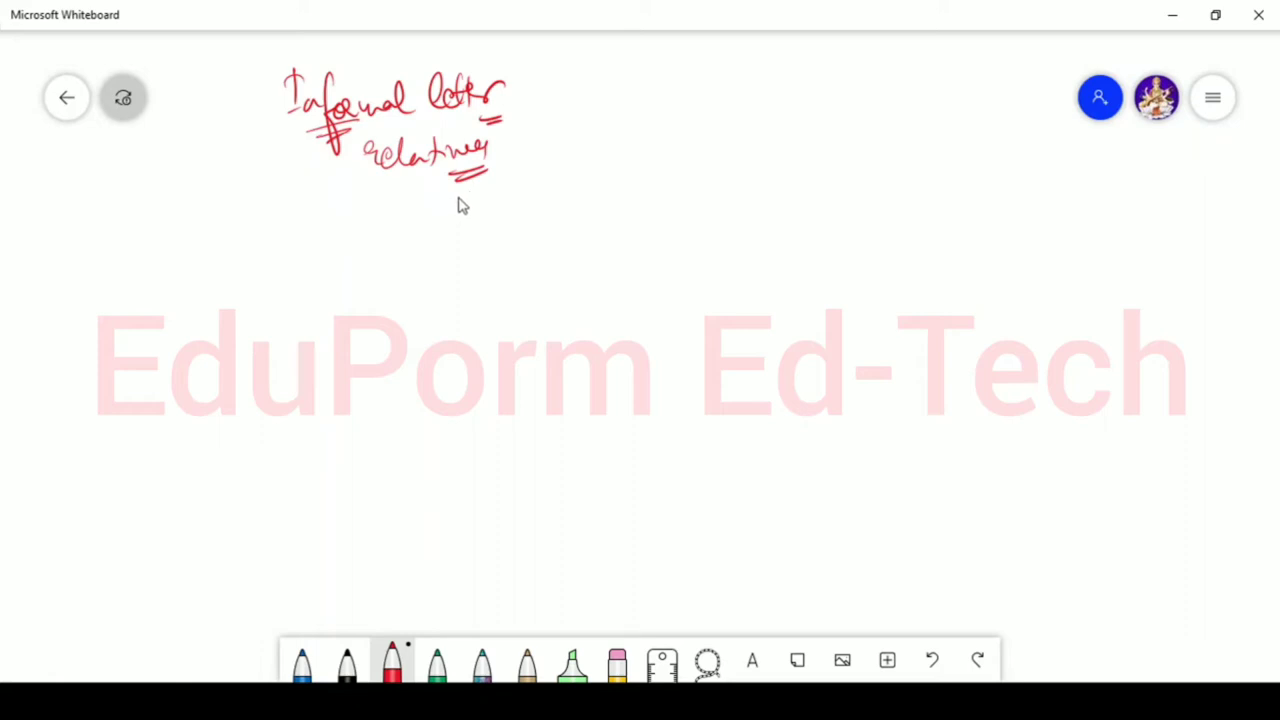
mouse_move(252, 228)
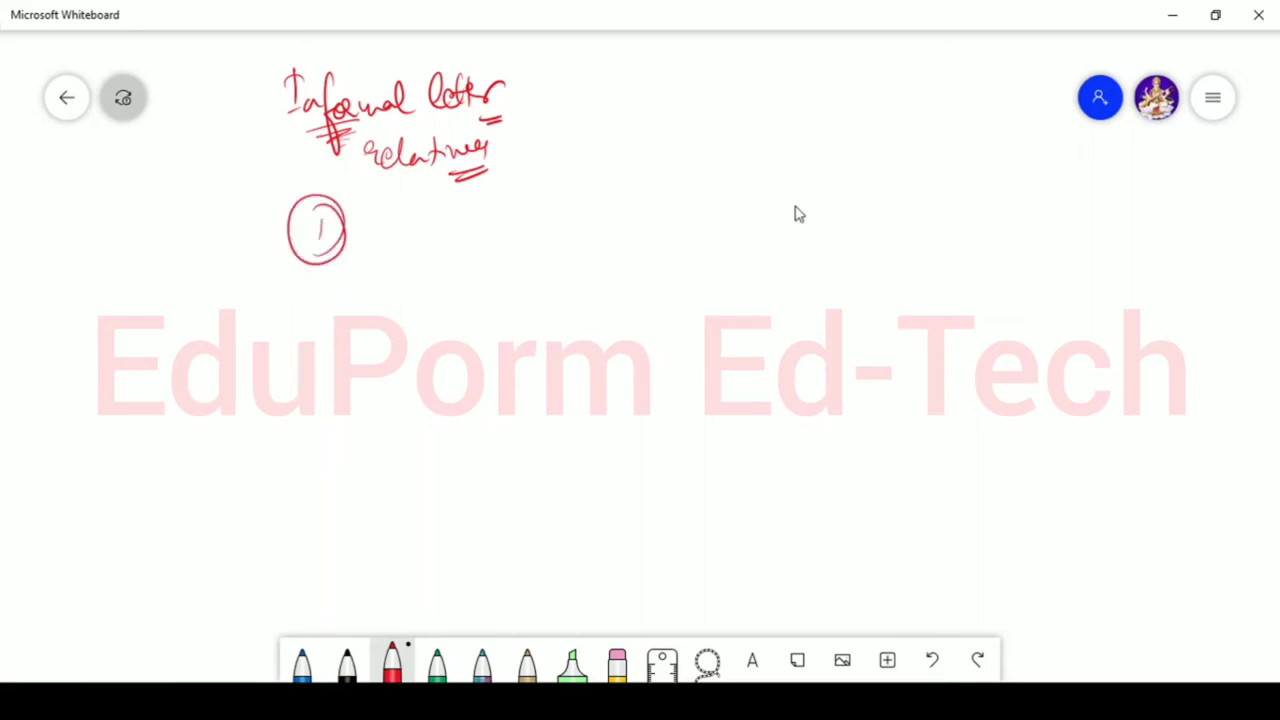
Write the 'Sender's address' heading on the right and double-underline it
left_click_drag(816, 210, 896, 210)
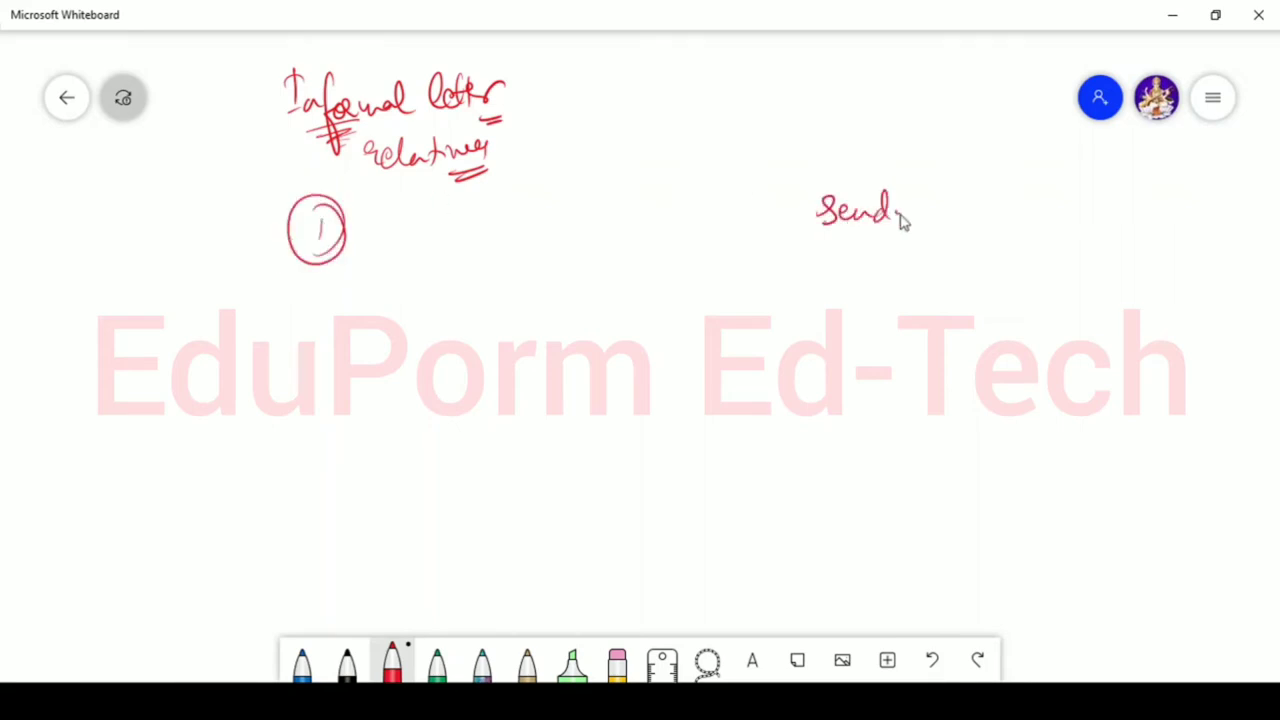
left_click_drag(890, 210, 944, 216)
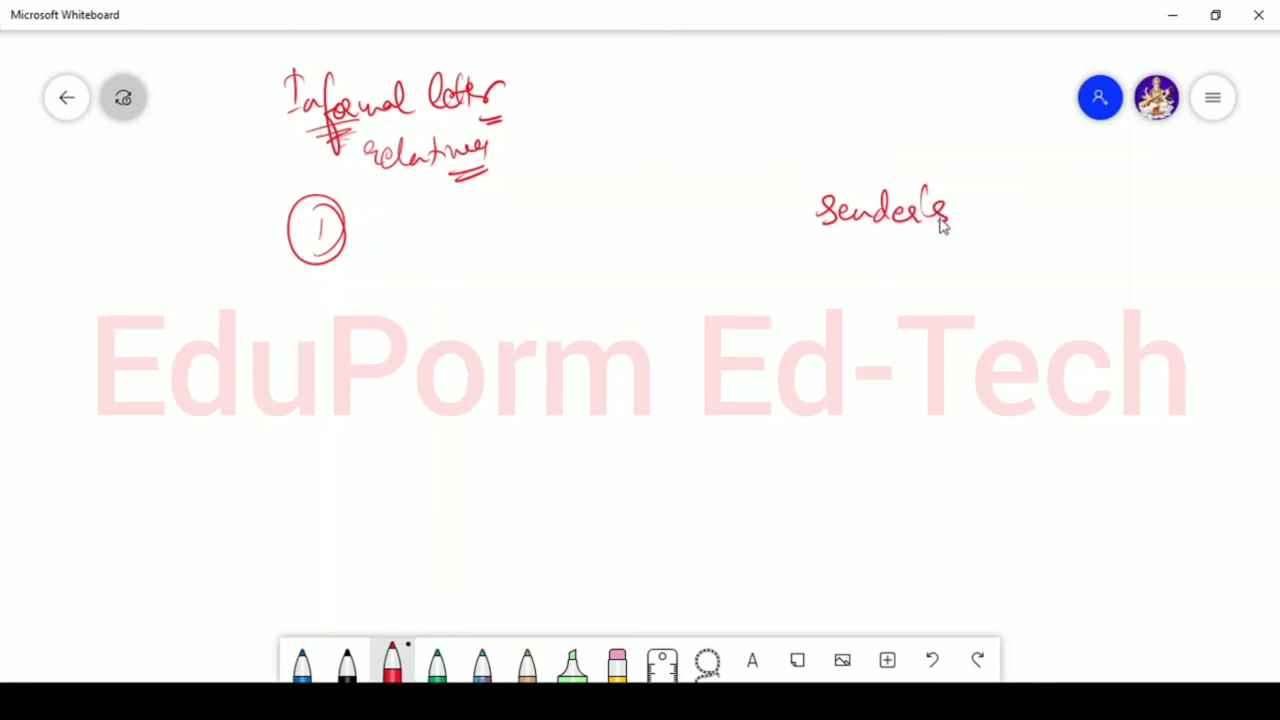
left_click_drag(970, 204, 1070, 210)
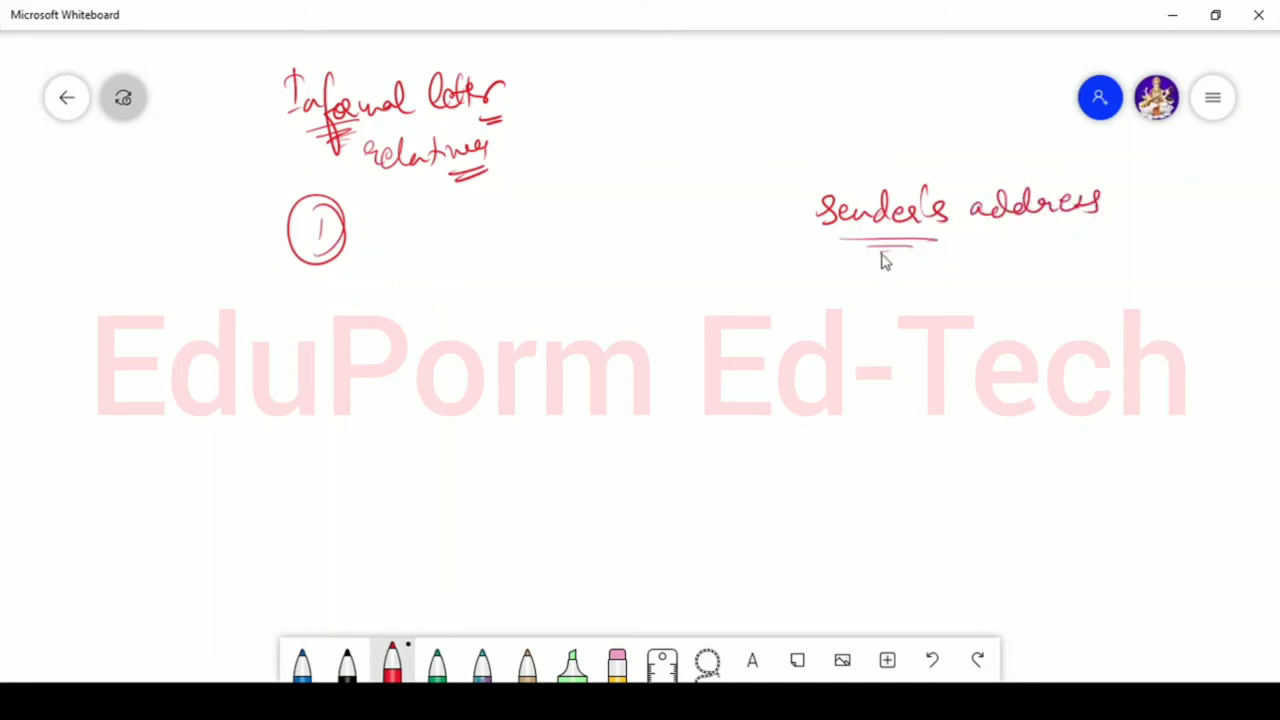
mouse_move(890, 252)
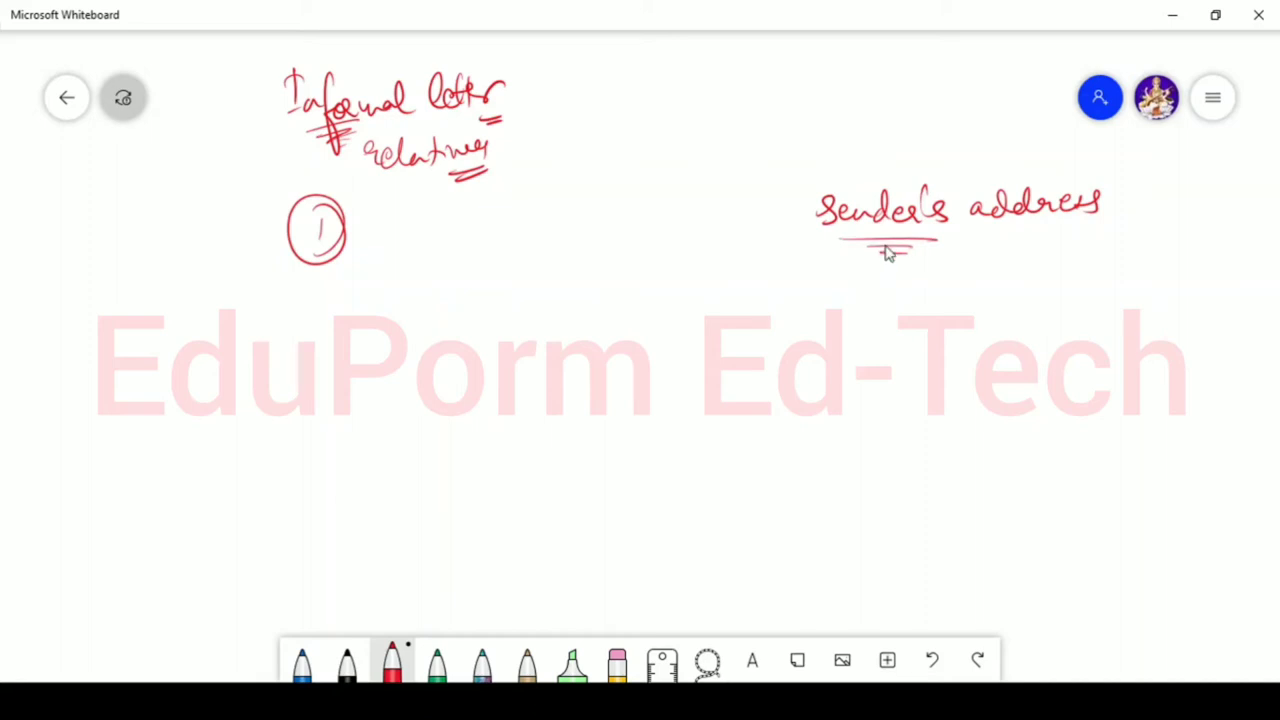
mouse_move(890, 248)
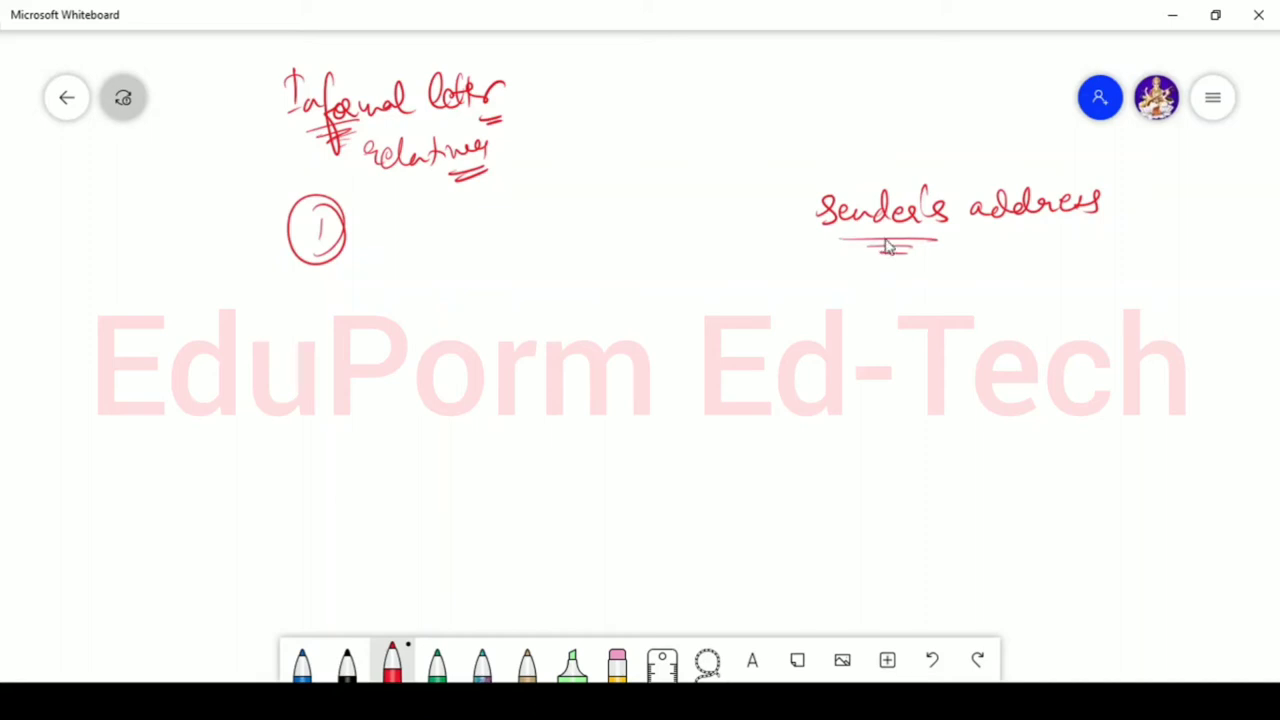
mouse_move(876, 256)
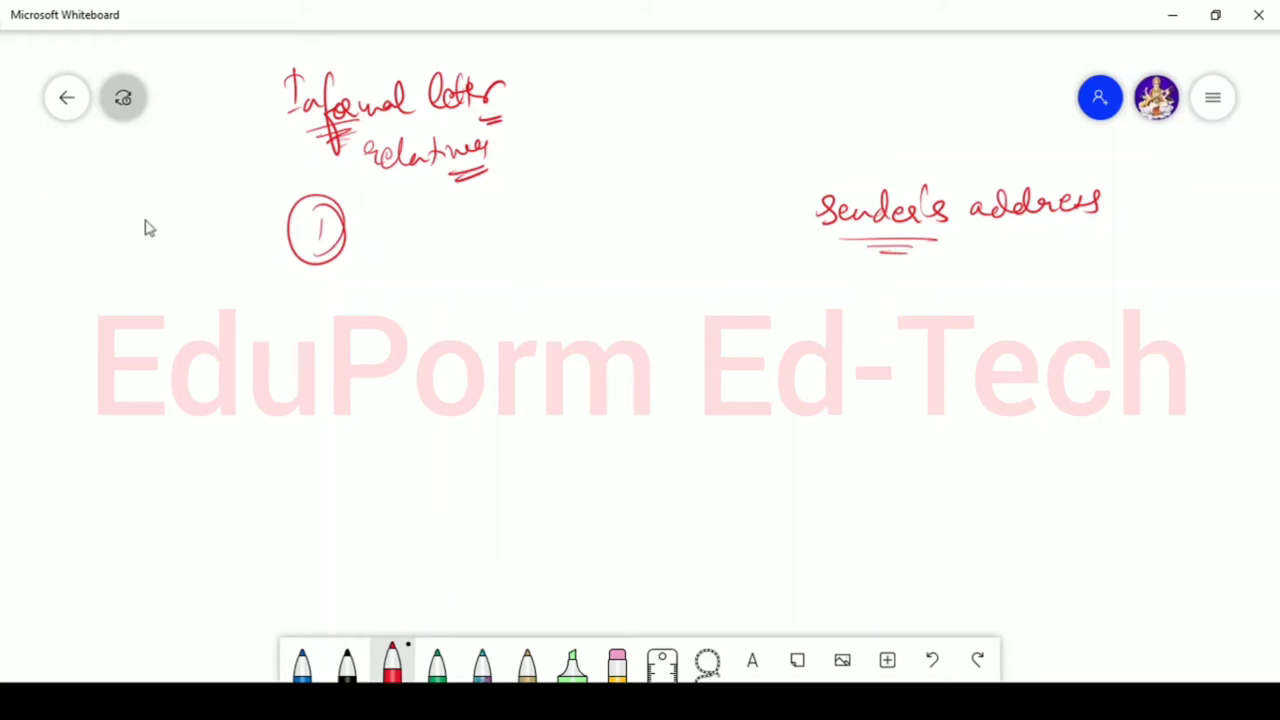
mouse_move(54, 284)
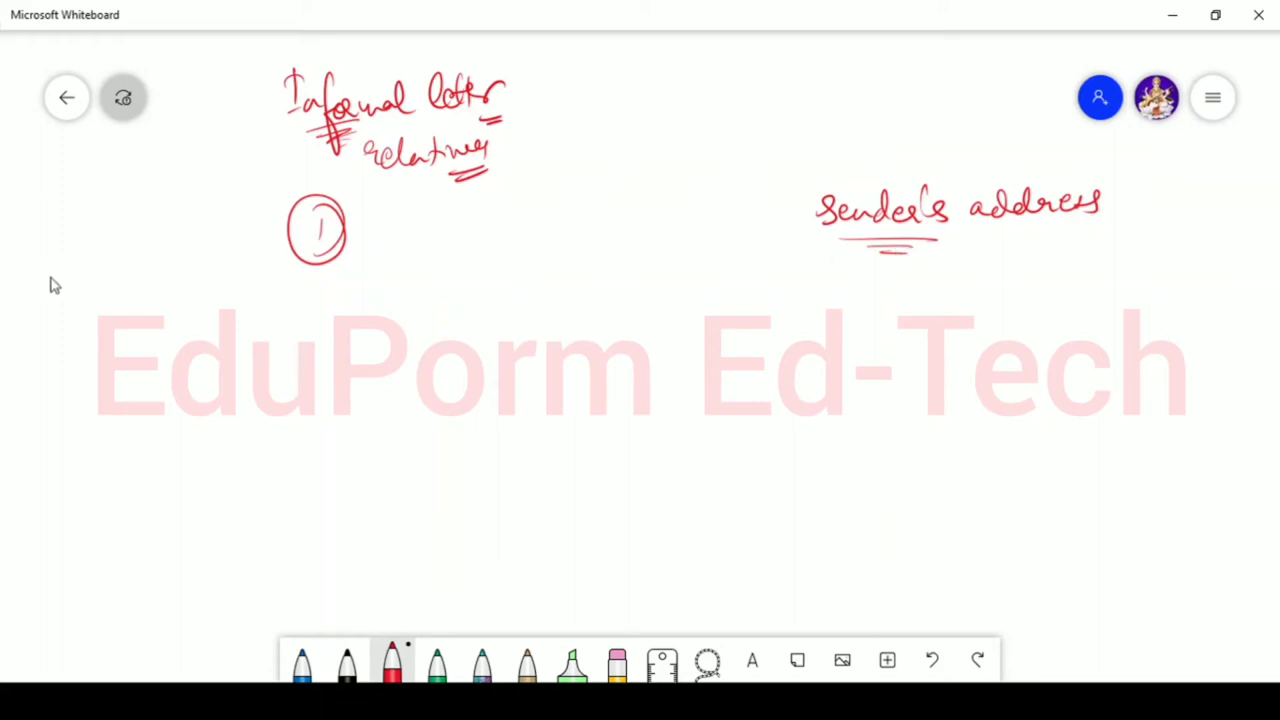
mouse_move(28, 300)
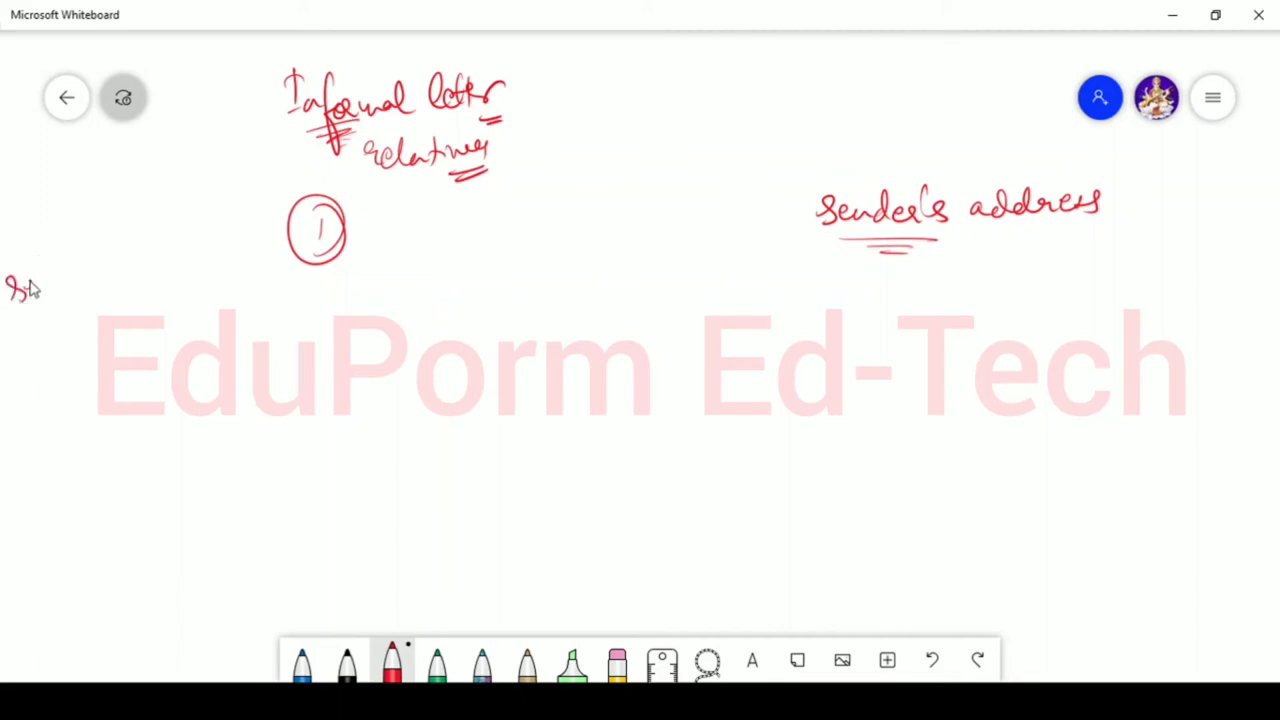
Write 'sender's' at the left edge with a bracketed note below it
left_click_drag(10, 290, 110, 240)
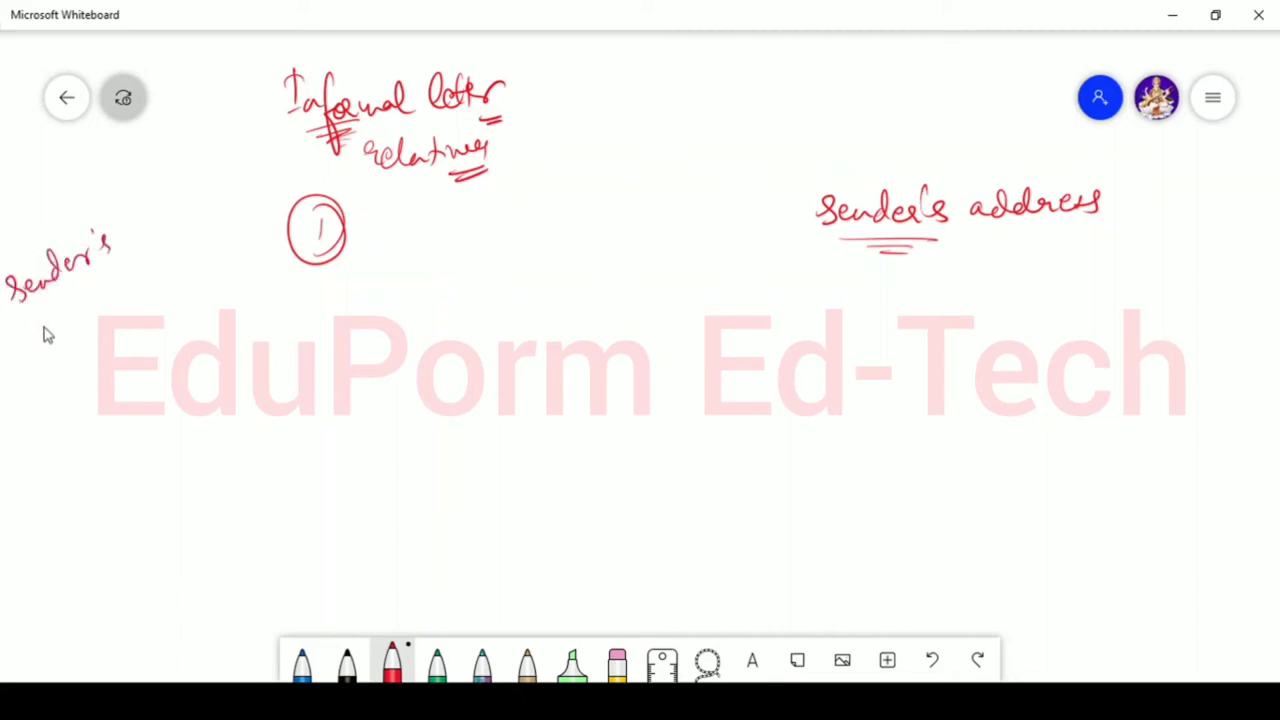
left_click_drag(40, 300, 120, 300)
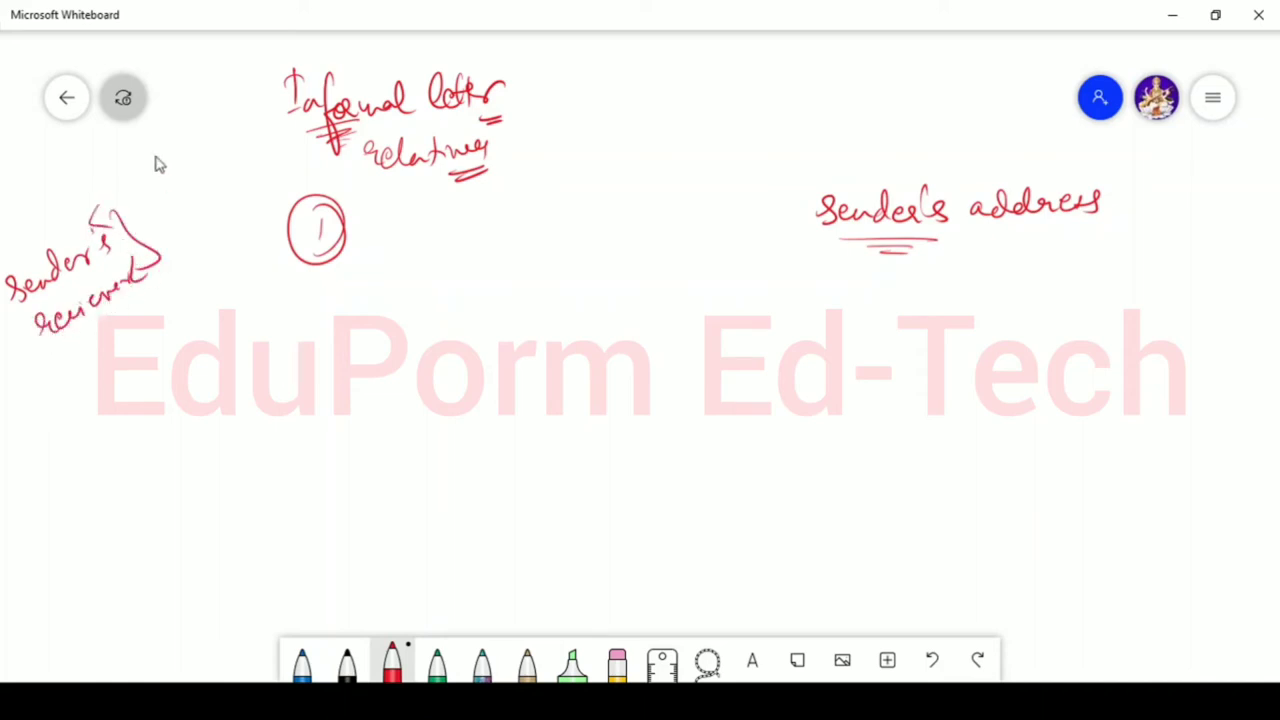
mouse_move(530, 236)
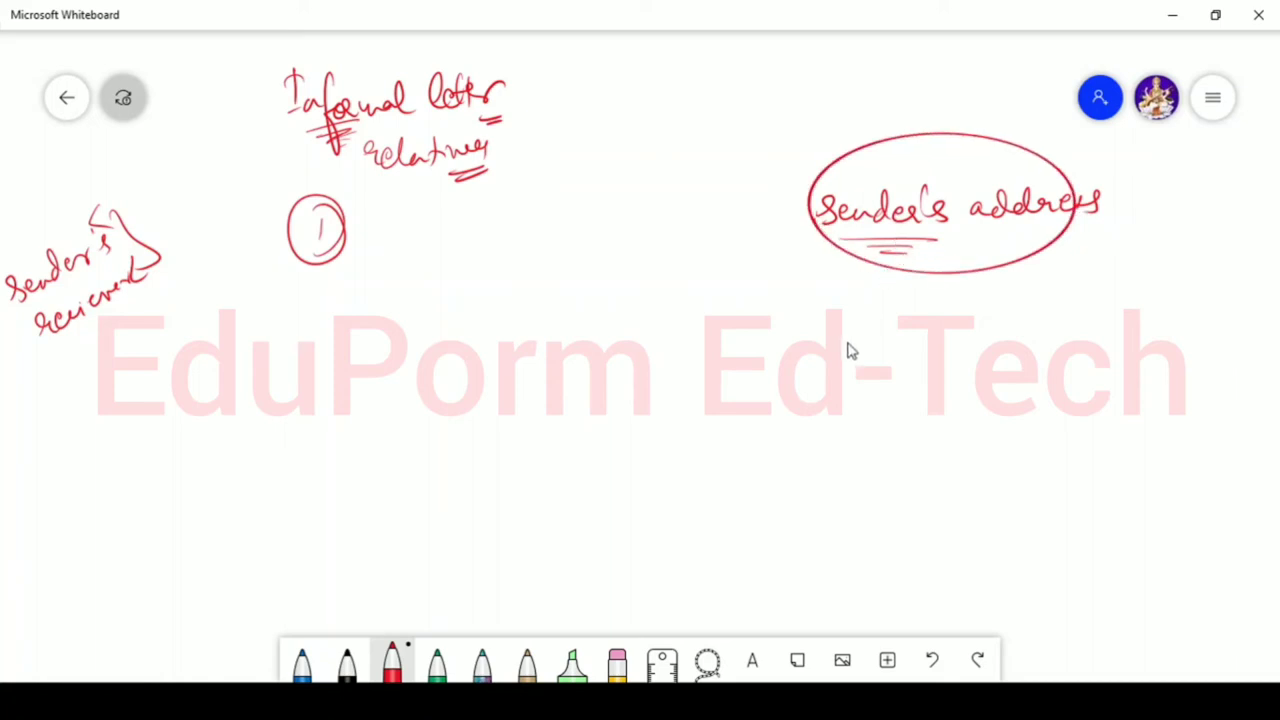
Add a circled 2 below point 1 and start the bracket under Sender's address
left_click_drag(312, 304, 322, 324)
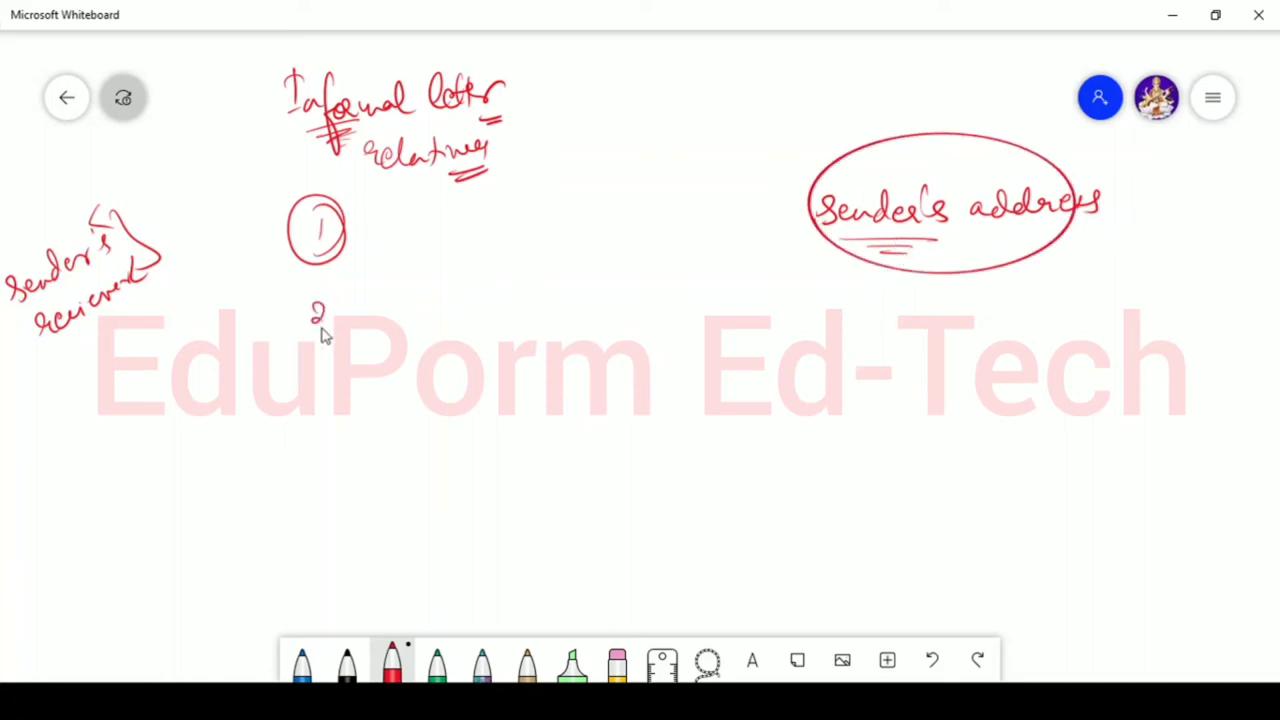
left_click_drag(318, 290, 318, 350)
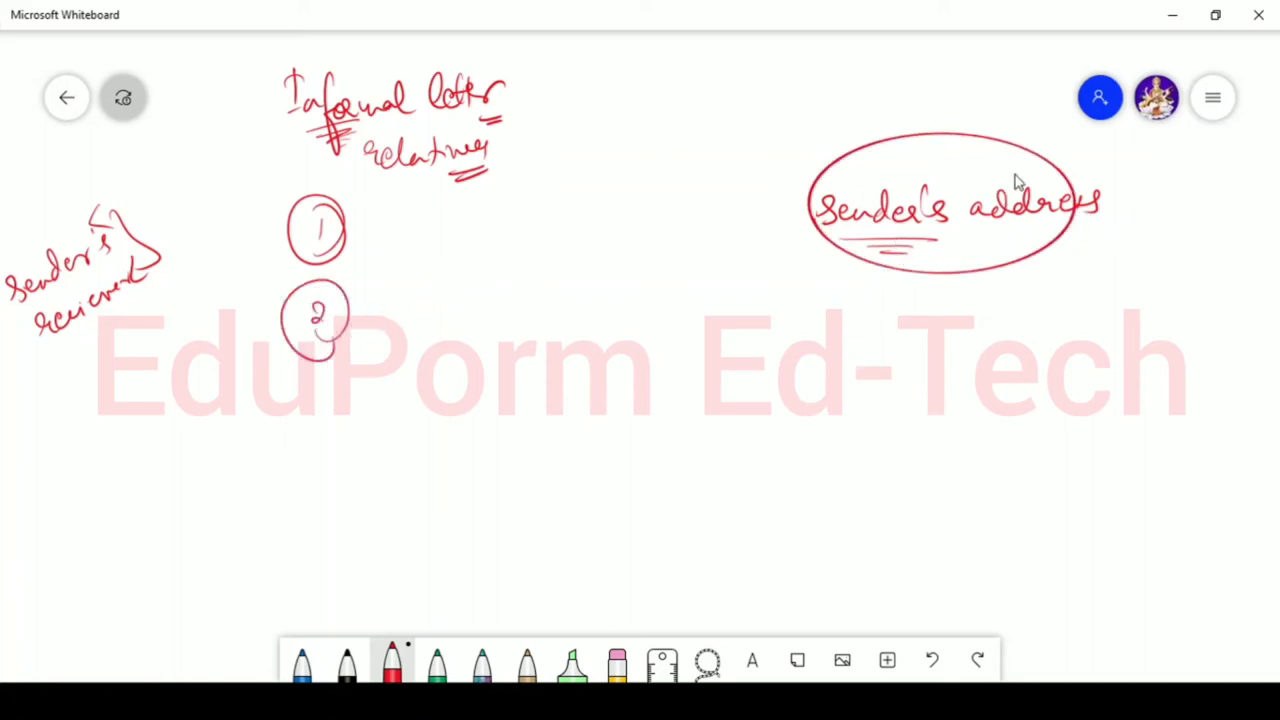
mouse_move(944, 232)
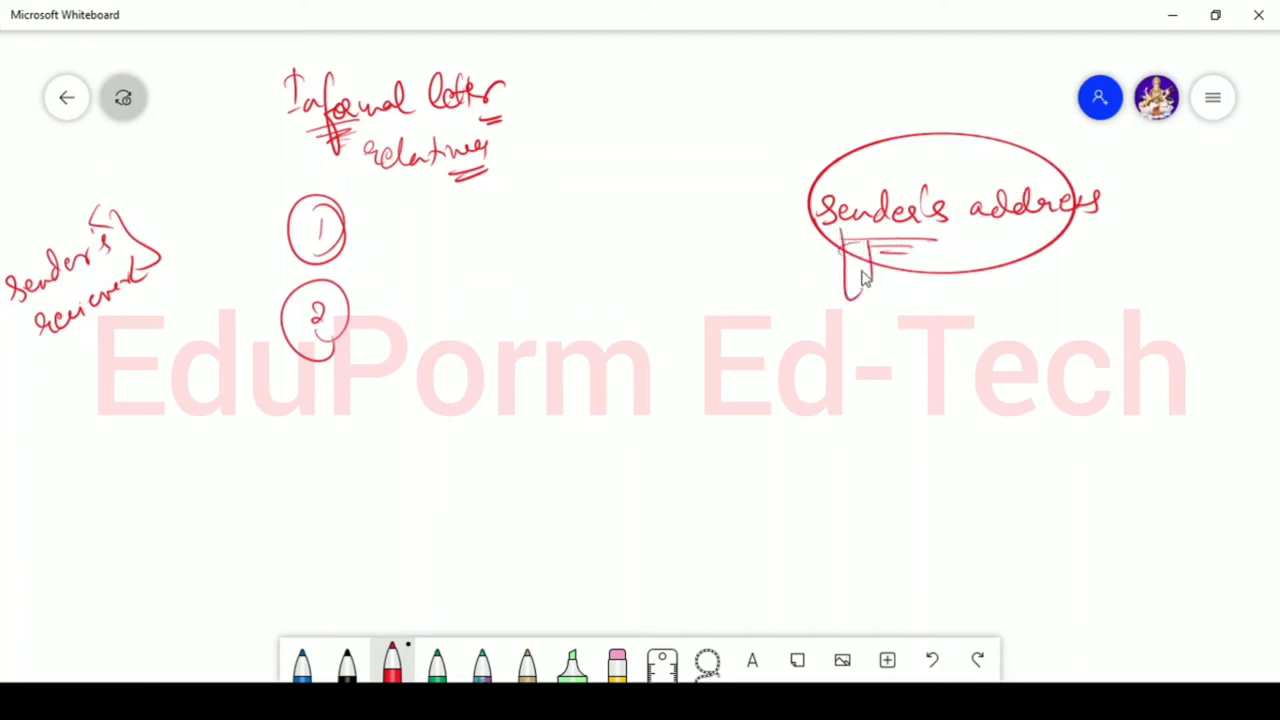
left_click_drag(864, 256, 960, 260)
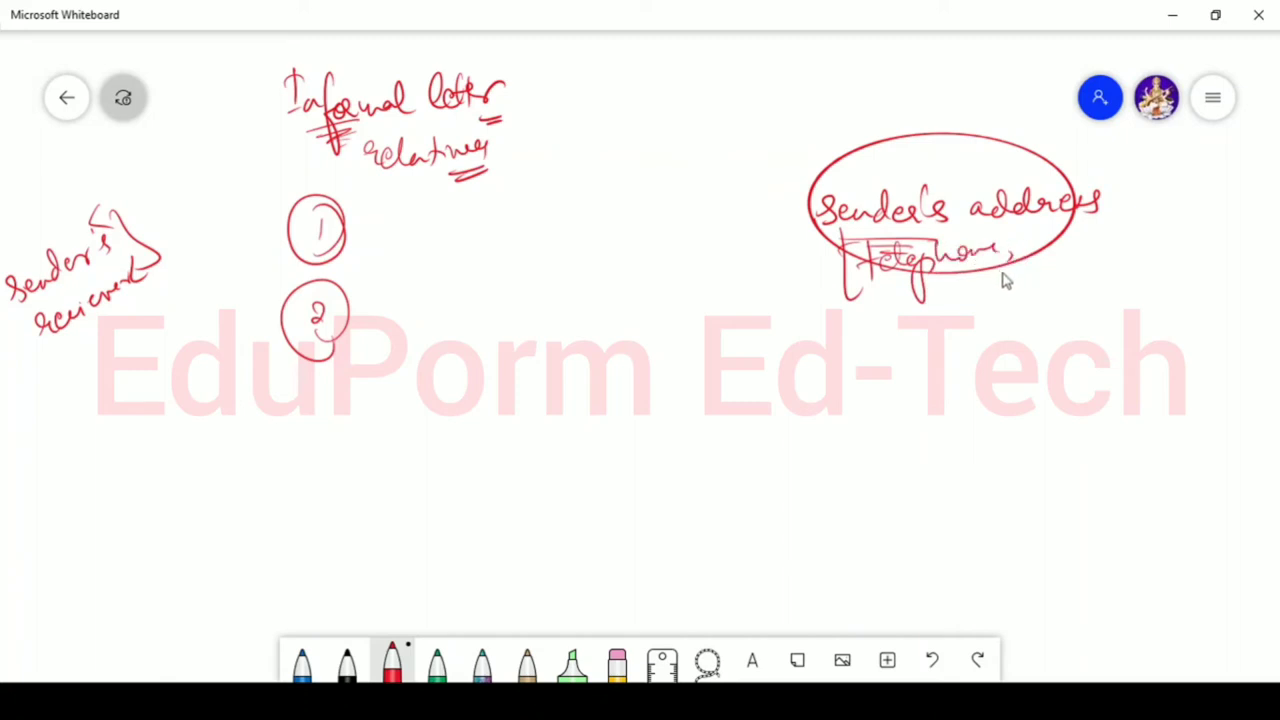
Write 'telephone' and 'email' in brackets under Sender's address and circle the whole group
left_click_drag(980, 276, 1060, 276)
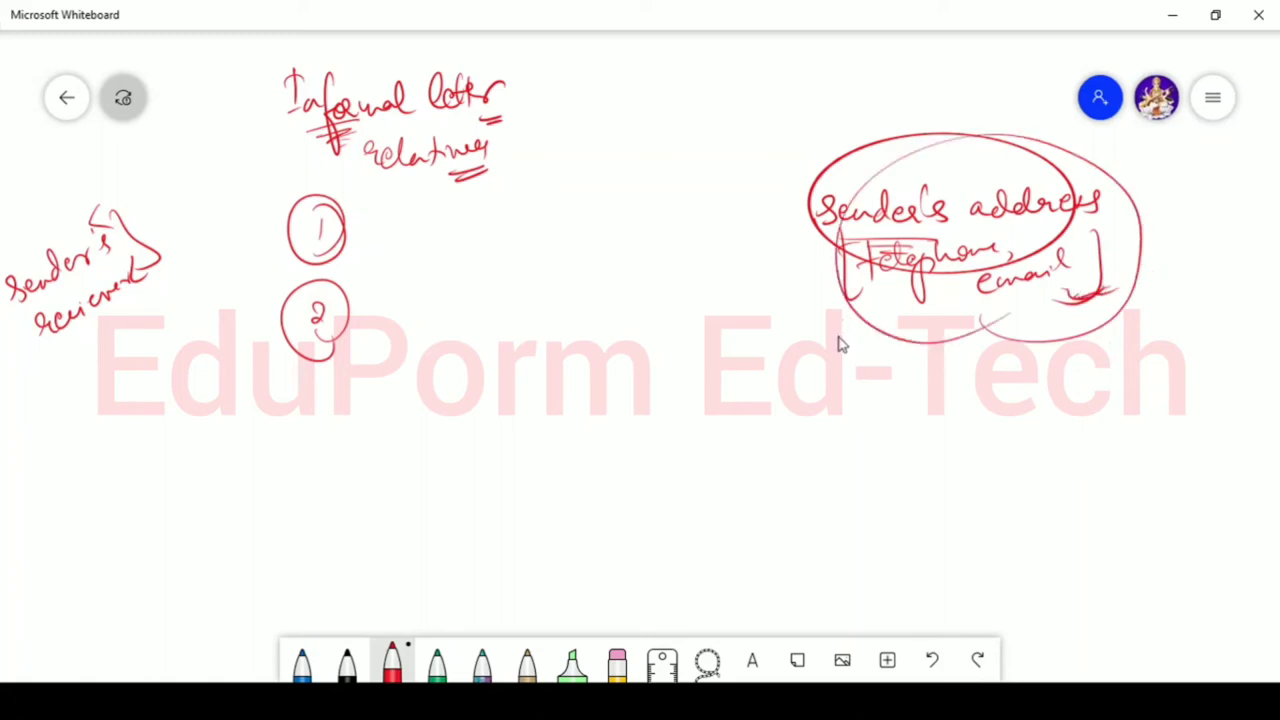
mouse_move(428, 292)
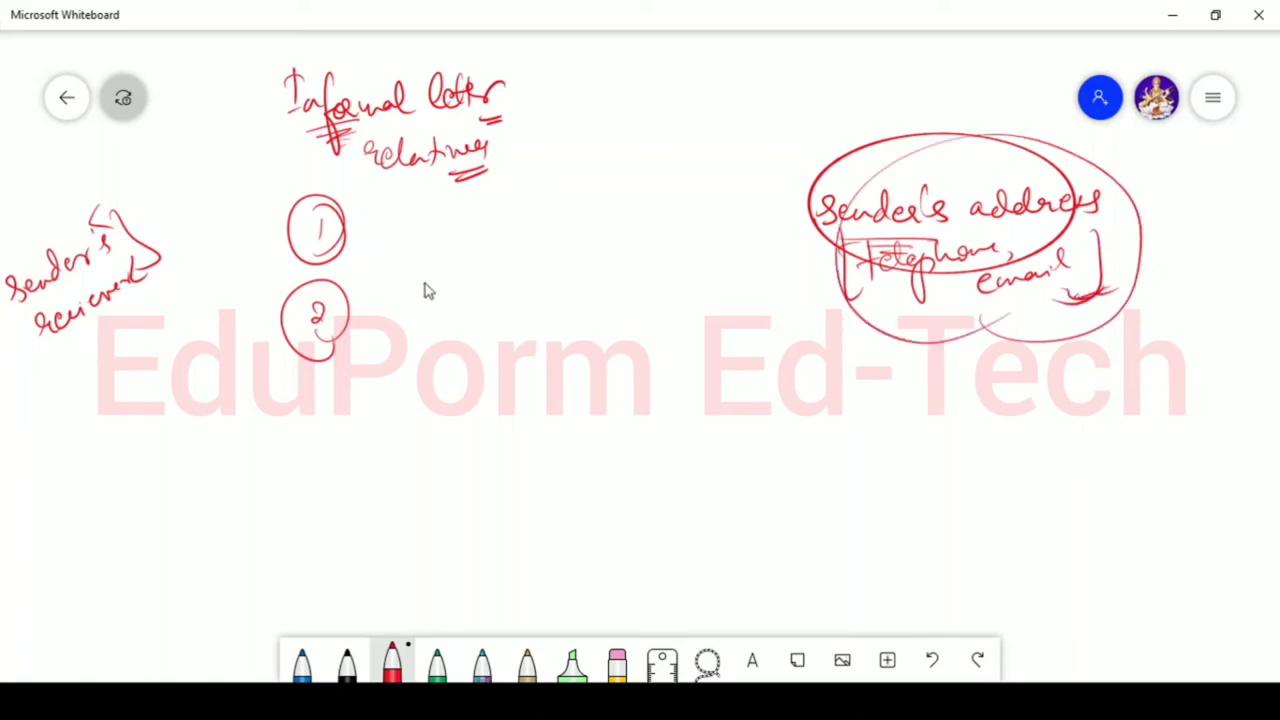
Write underlined 'greetings' beside 2 with bracketed examples dear, hi, hello, hey, then a circled 3
left_click_drag(360, 320, 420, 316)
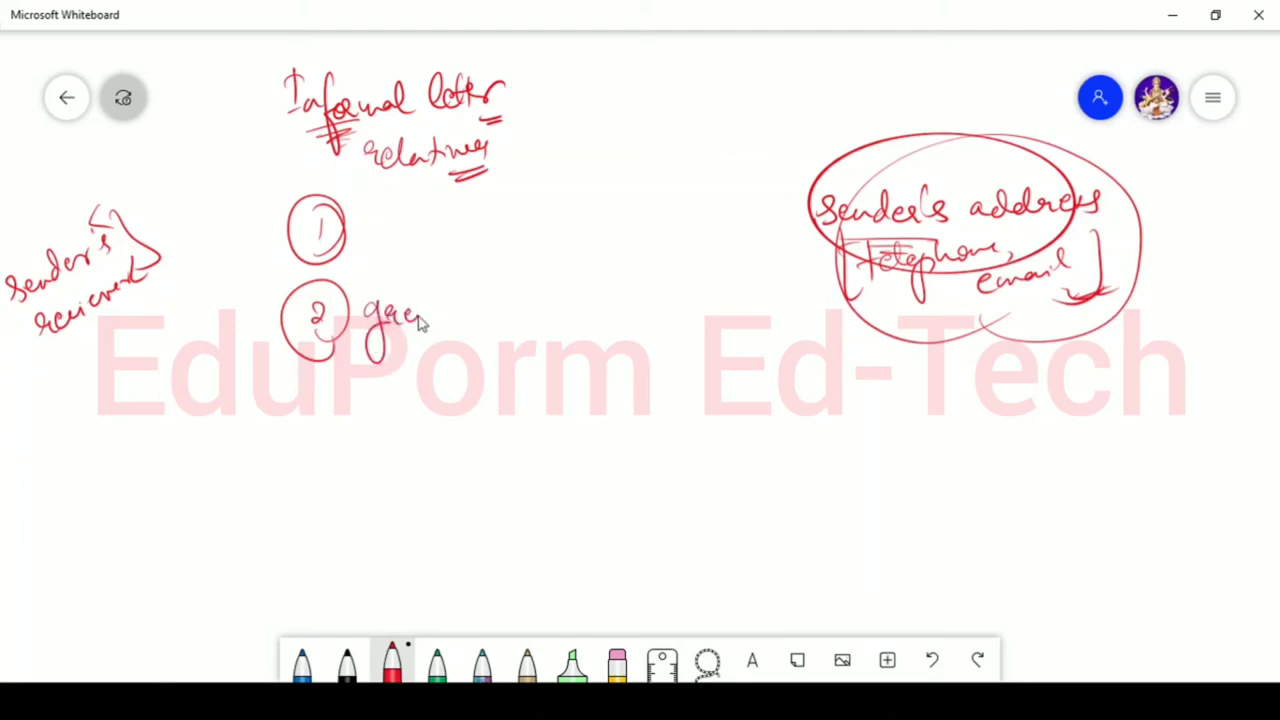
left_click_drag(410, 316, 490, 340)
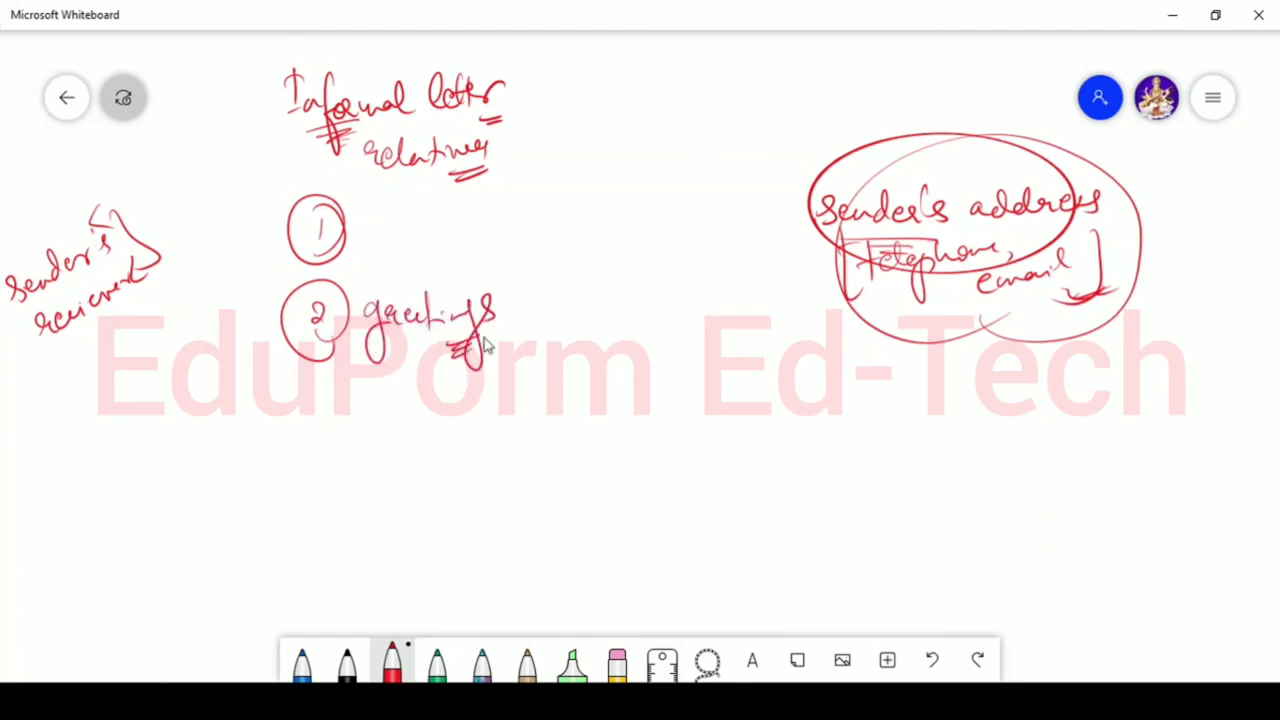
mouse_move(512, 296)
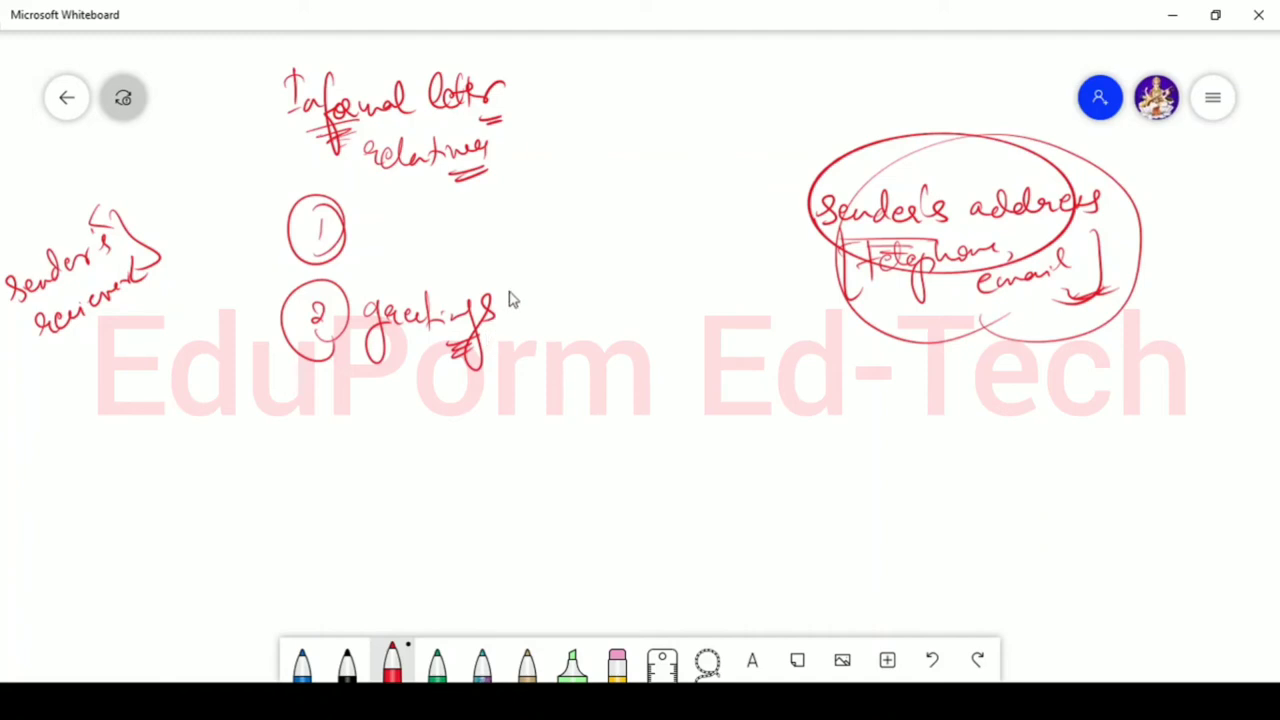
left_click_drag(530, 280, 616, 304)
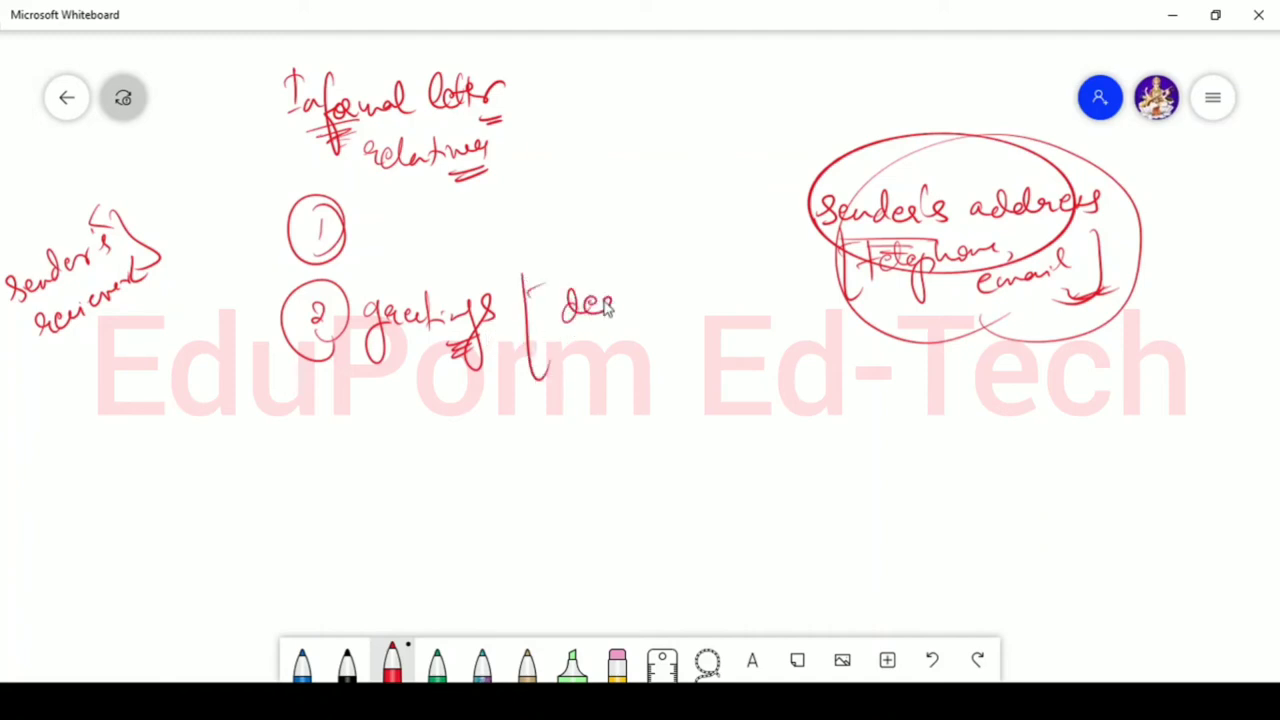
left_click_drag(616, 310, 620, 350)
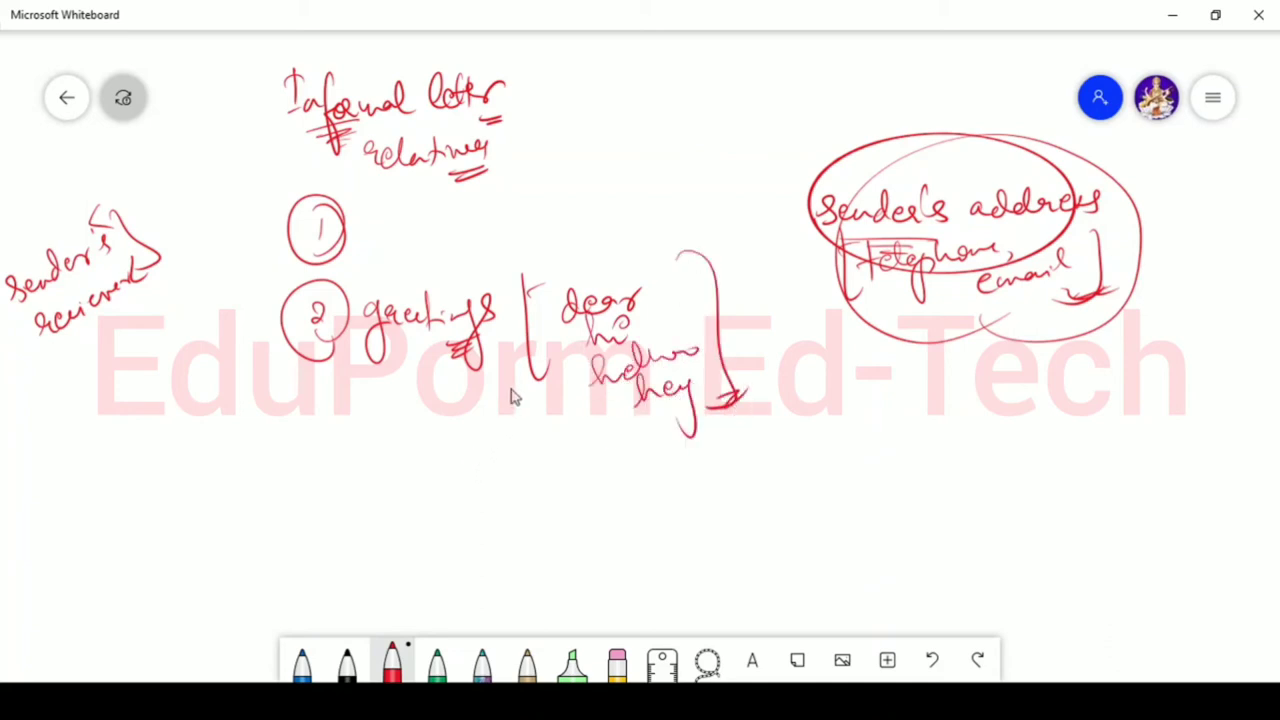
left_click_drag(300, 414, 364, 460)
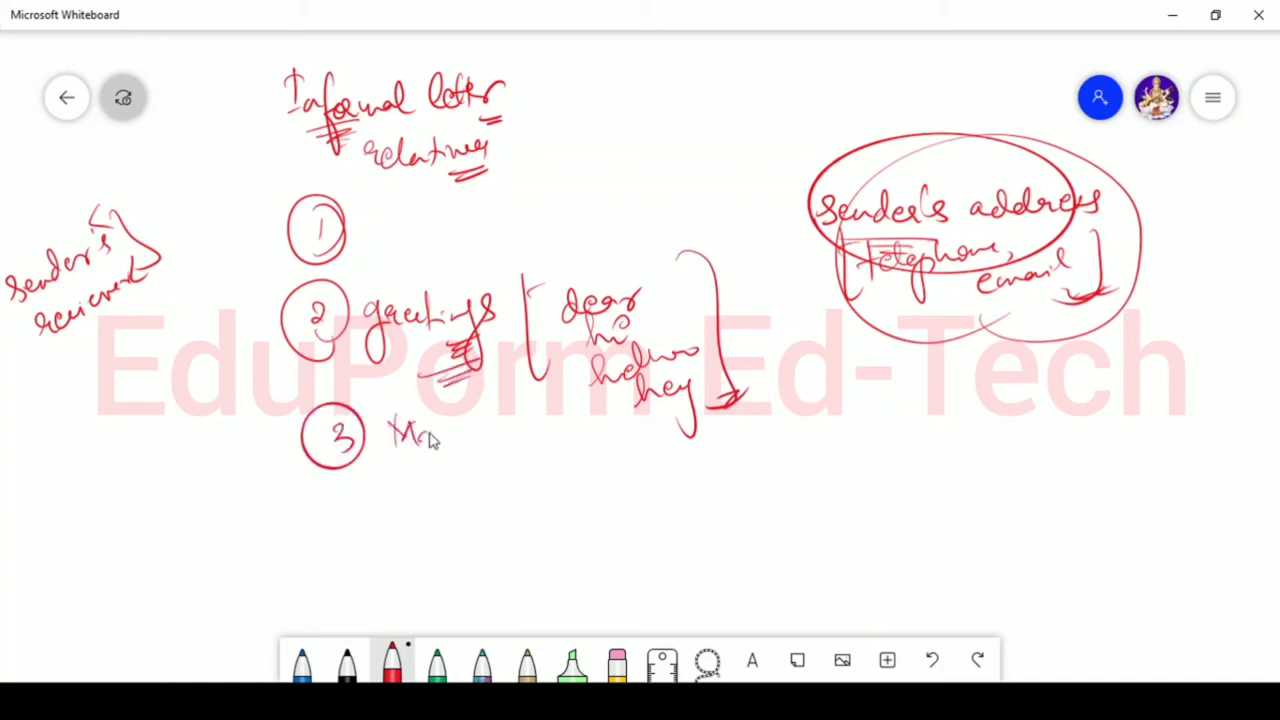
Write 'Matter' beside point 3, circle it and link it to the greeting examples with '(message)'
left_click_drag(390, 430, 480, 440)
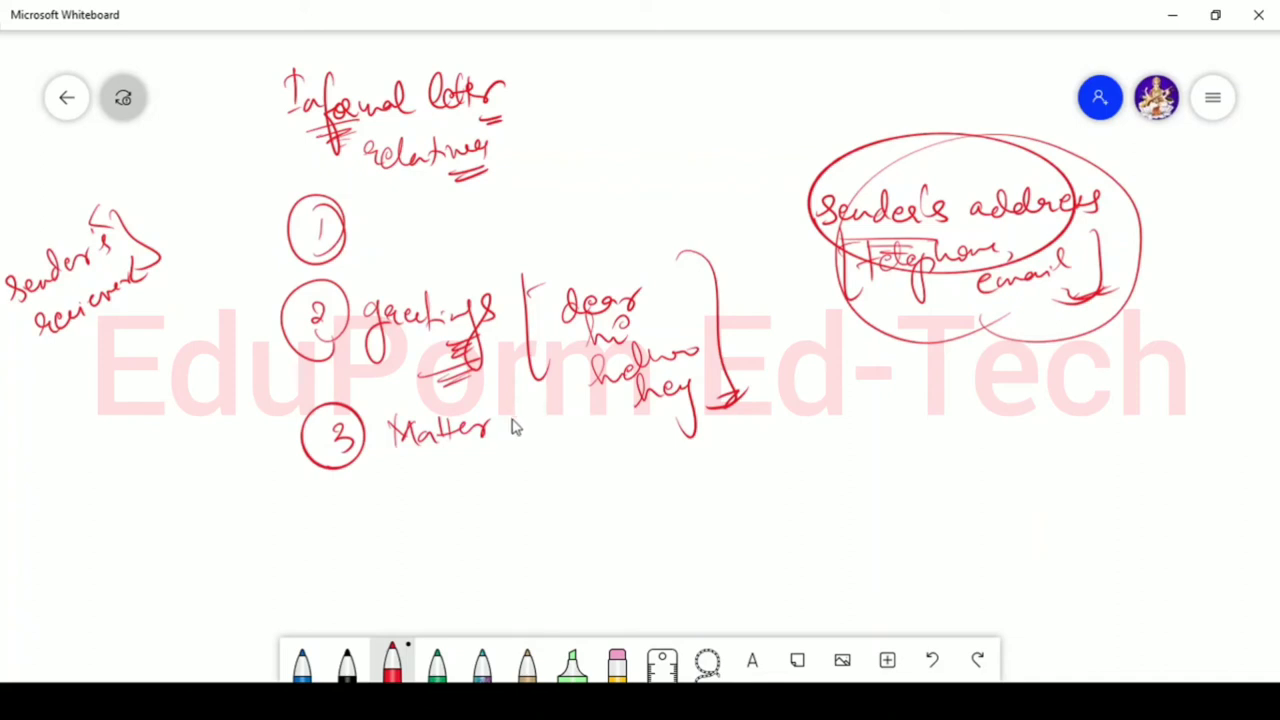
mouse_move(504, 432)
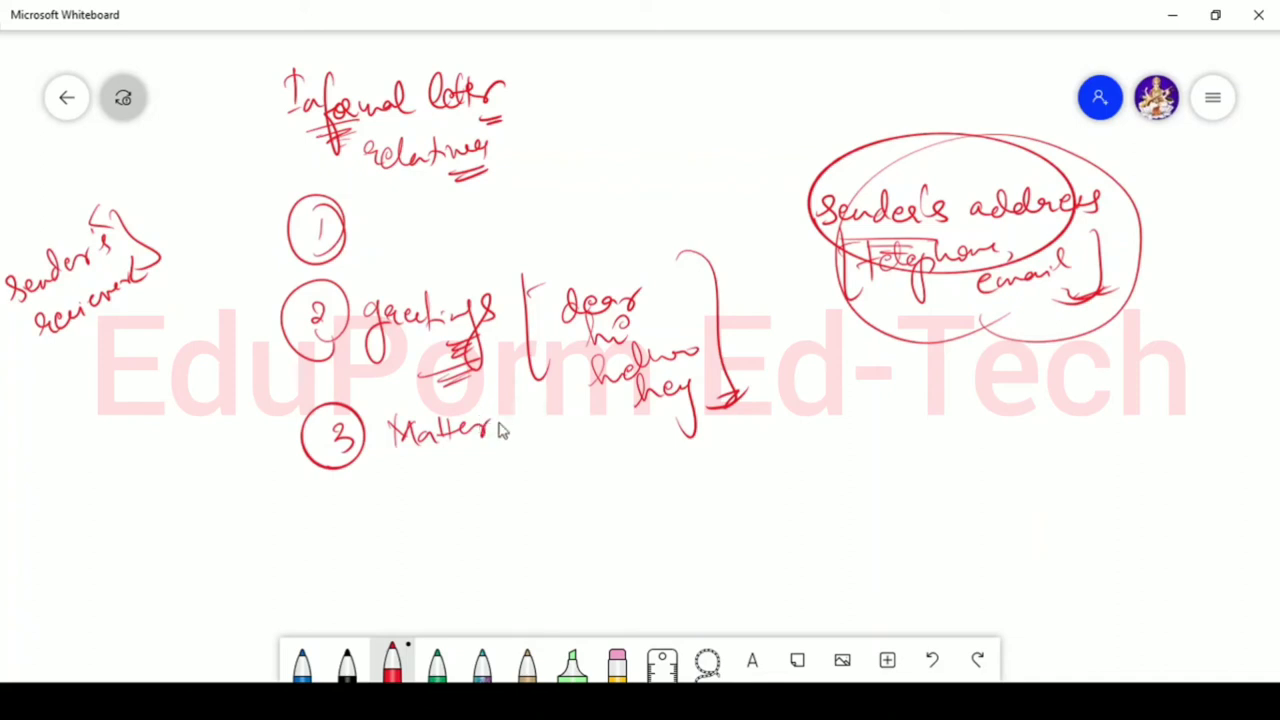
left_click_drag(564, 410, 604, 456)
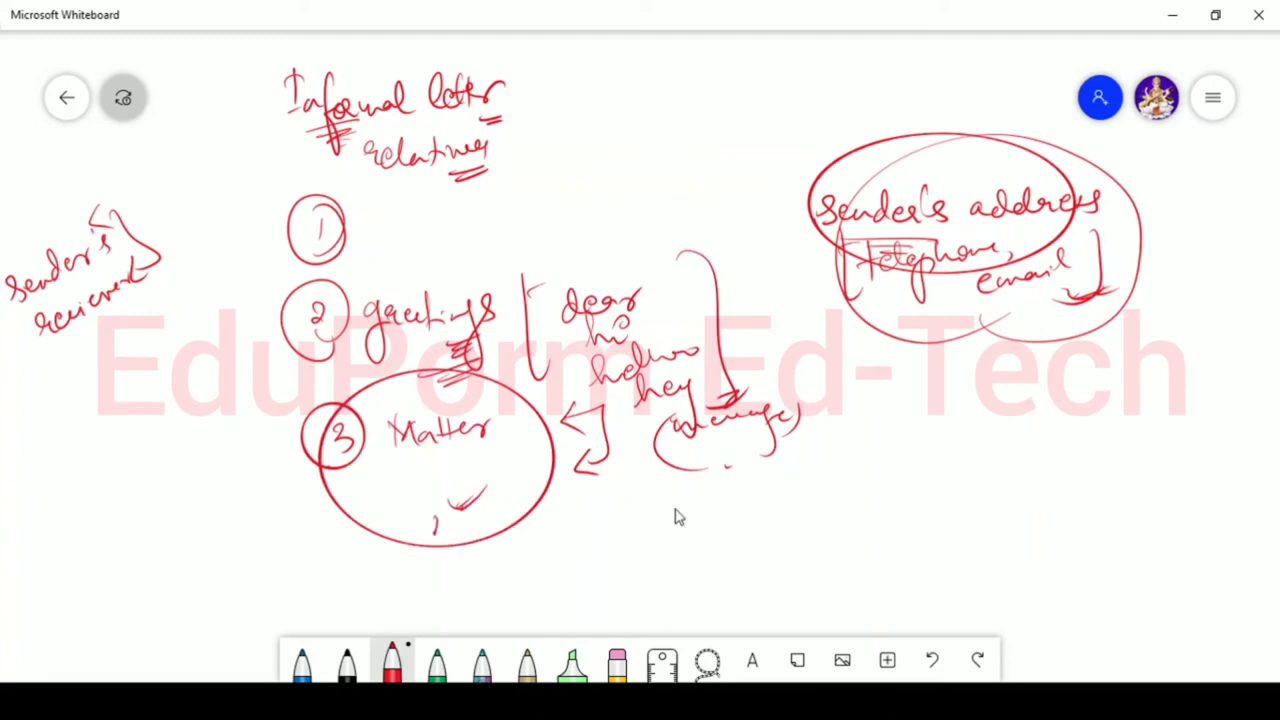
Write the 'Complimentary close' heading at lower right and circle it
left_click_drag(944, 510, 936, 540)
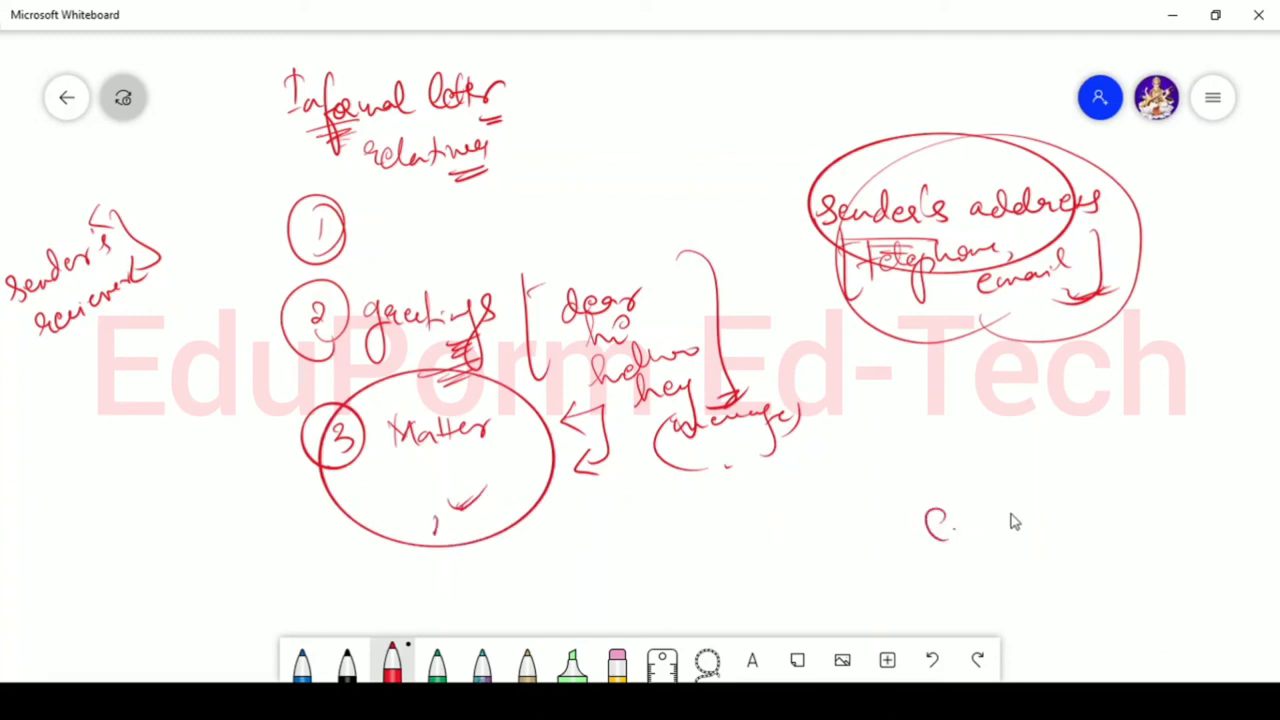
left_click_drag(924, 540, 1040, 524)
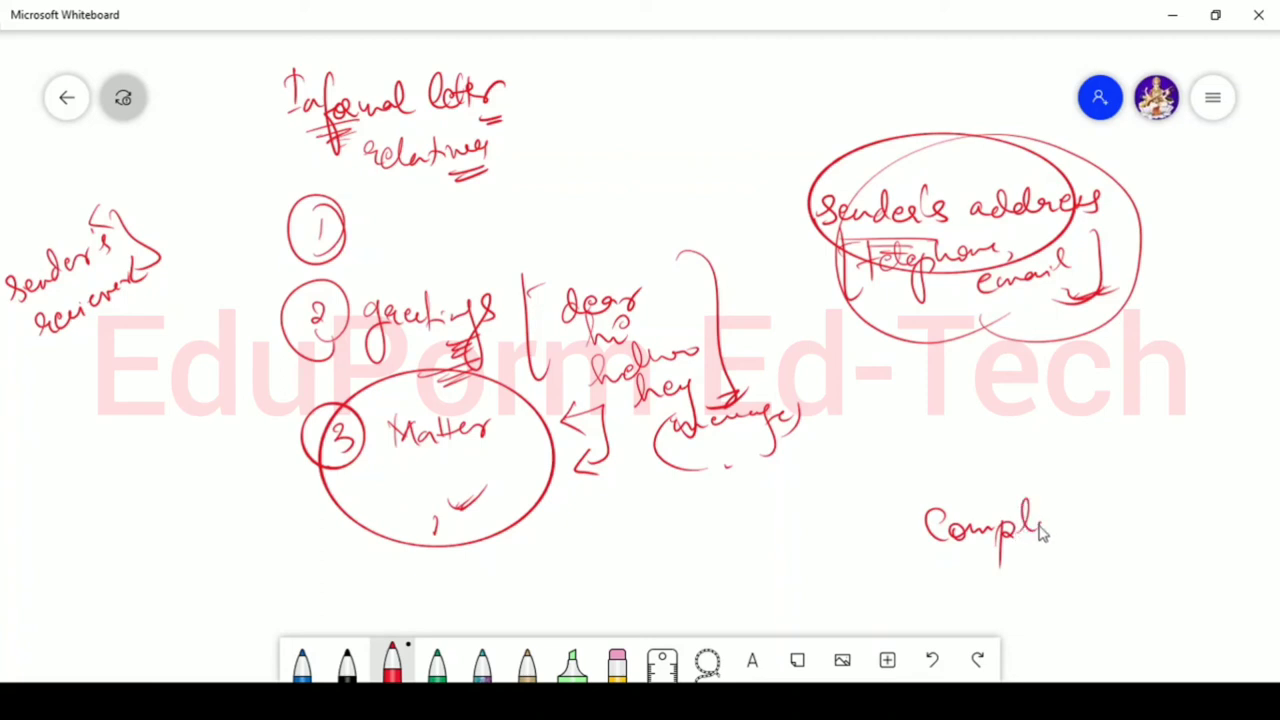
left_click_drag(1040, 524, 1120, 524)
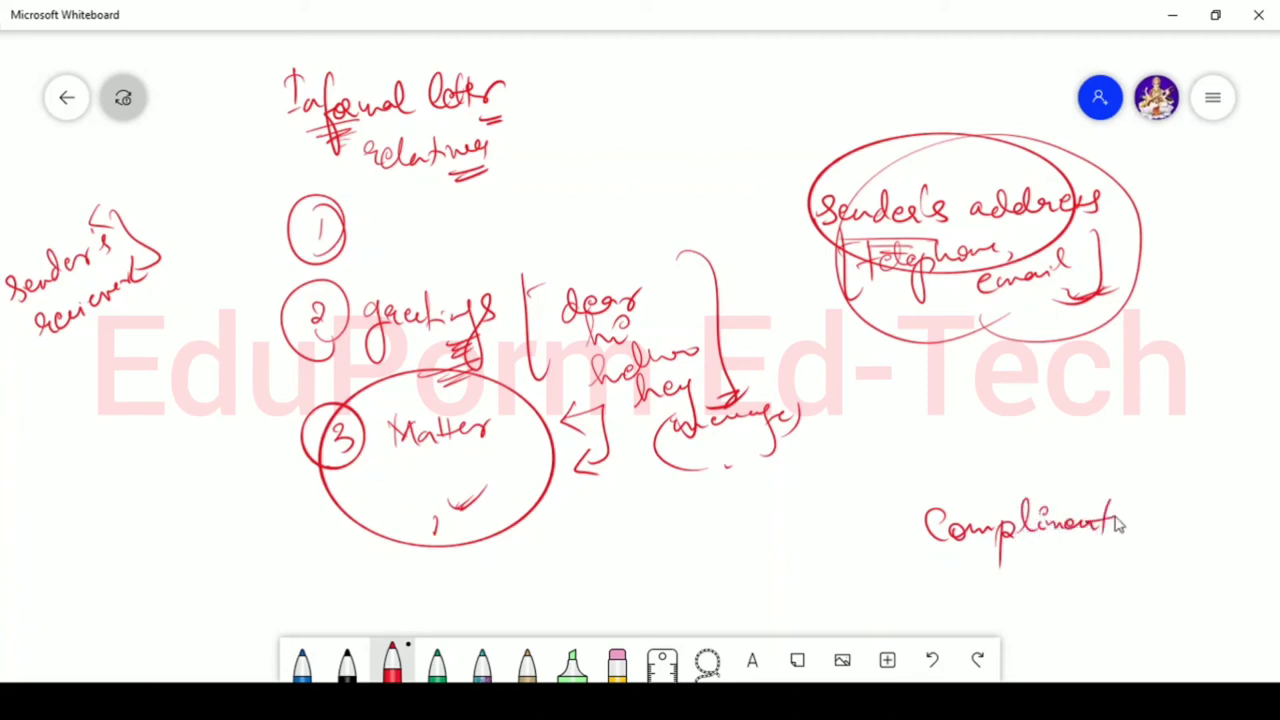
left_click_drag(1120, 524, 1220, 524)
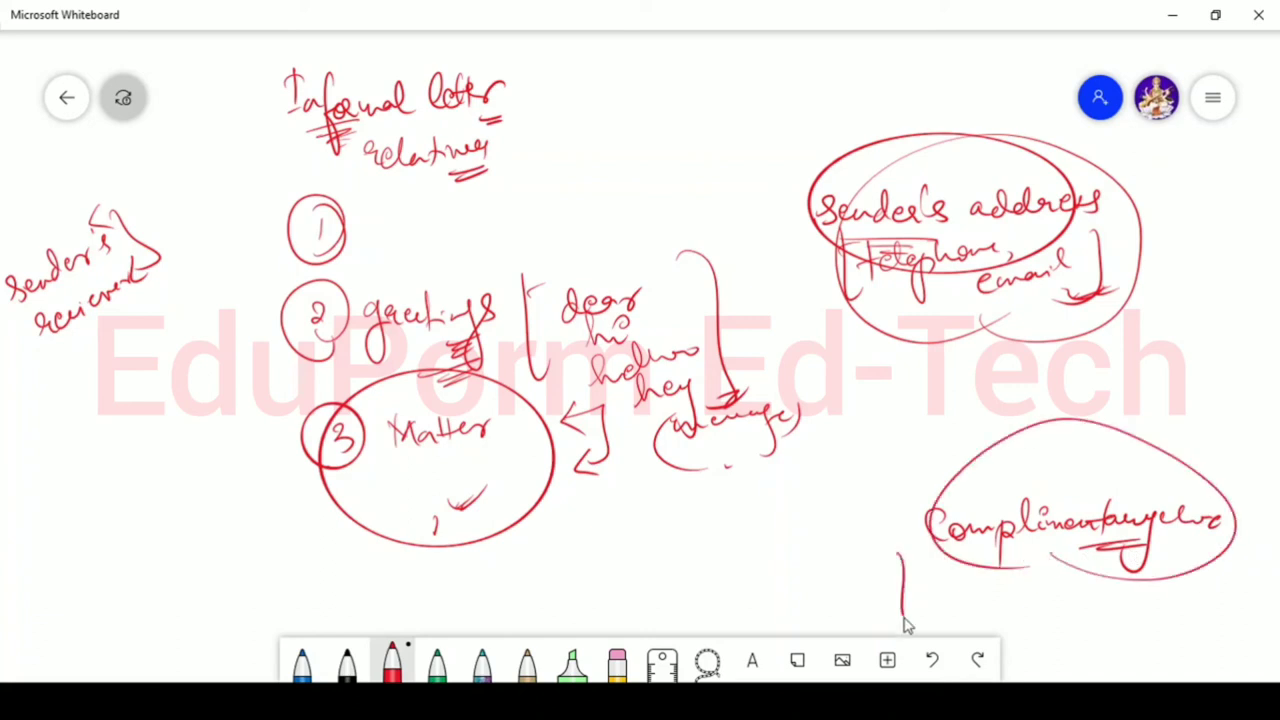
Bracket sign-off examples beneath it such as see you soon, love and thanks
left_click_drag(904, 540, 1230, 610)
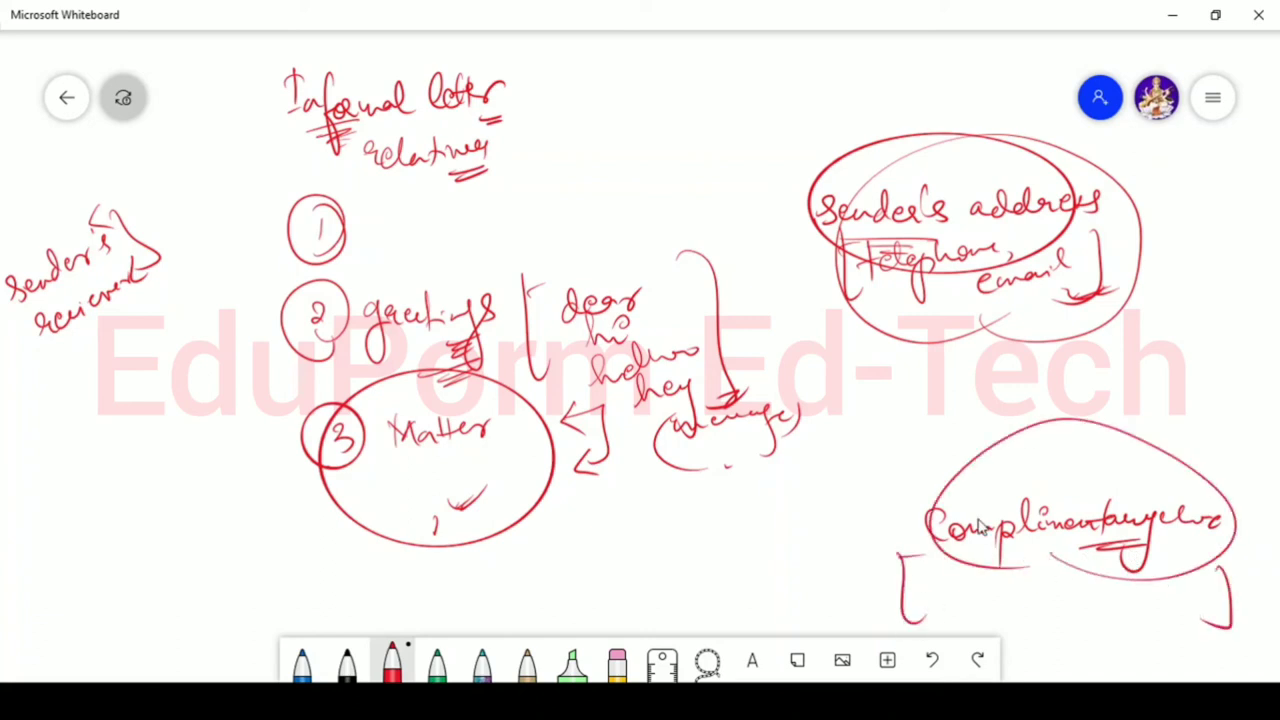
mouse_move(976, 548)
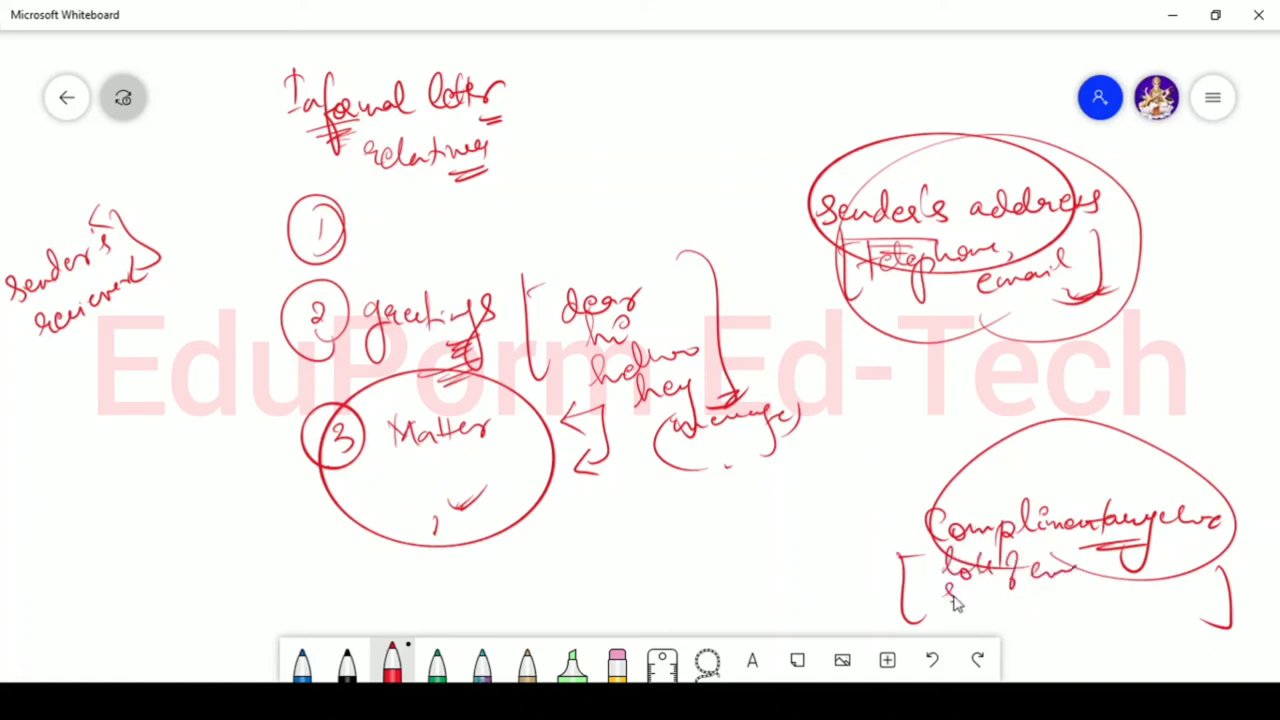
left_click_drag(944, 588, 1084, 600)
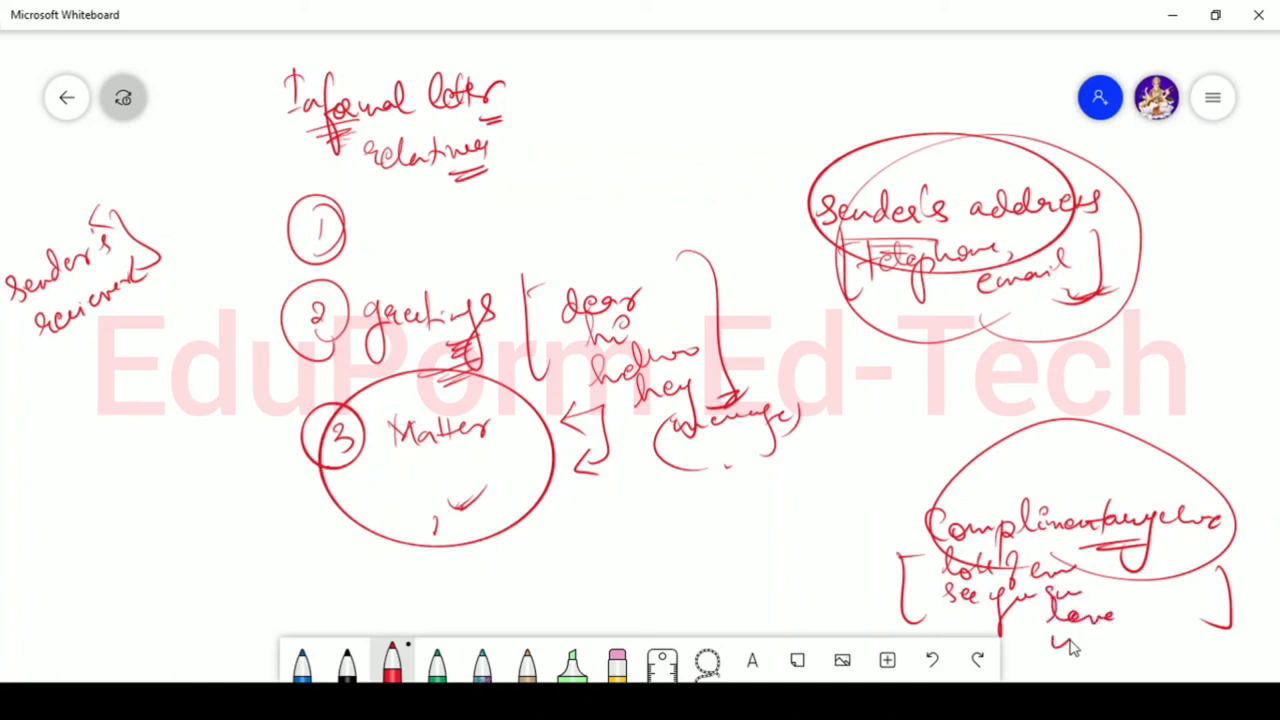
left_click_drag(1050, 644, 1180, 640)
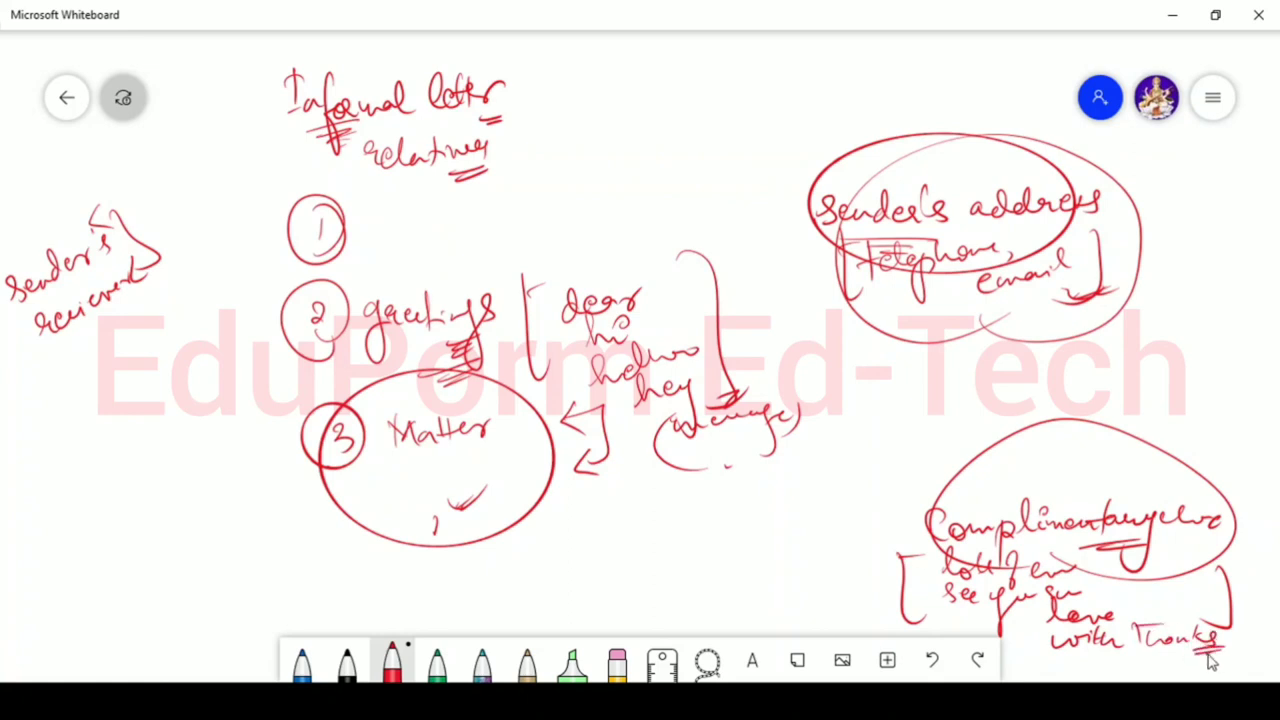
mouse_move(720, 480)
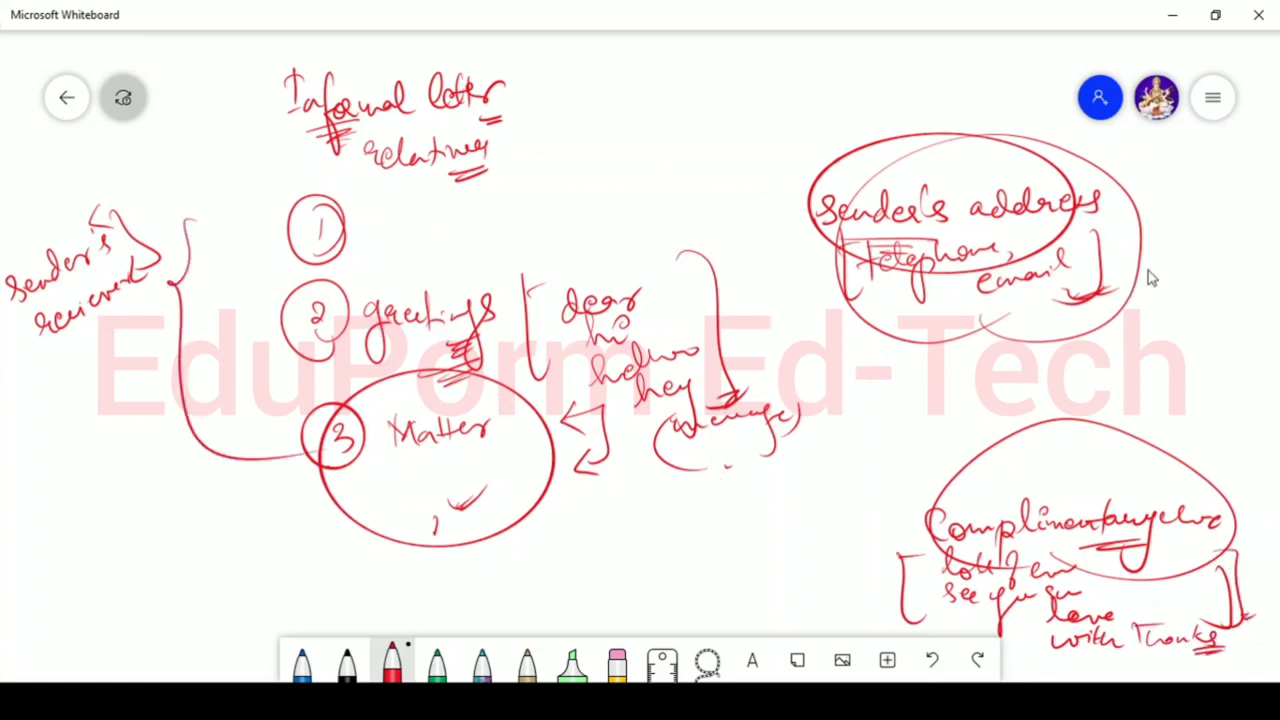
Circle the title and draw long connector brackets beside the sender's address and down the left side
left_click_drag(1180, 210, 1224, 410)
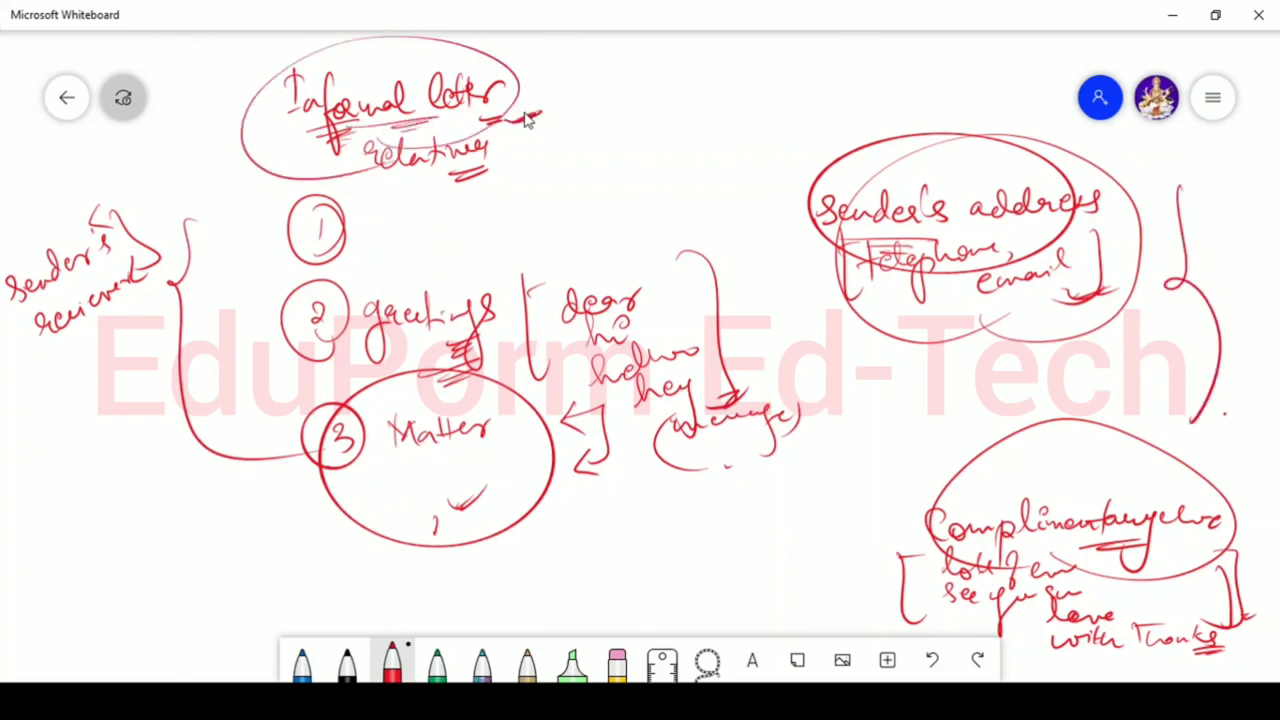
mouse_move(510, 142)
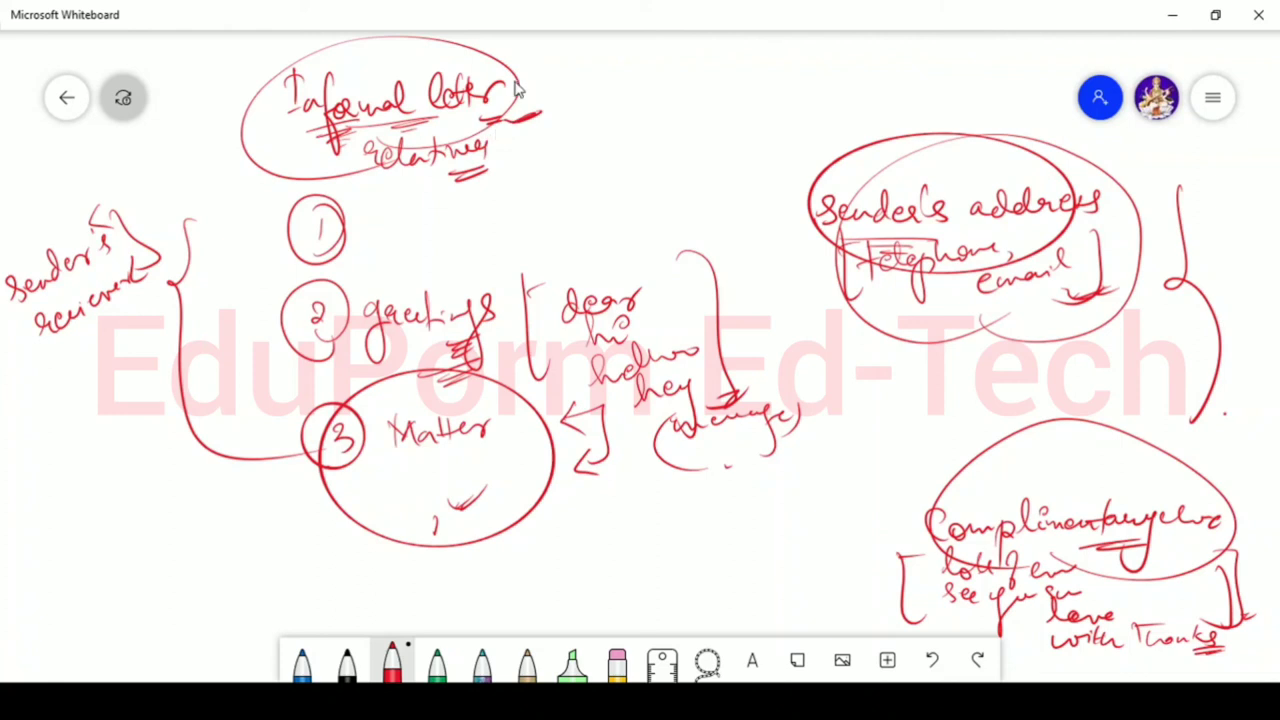
mouse_move(468, 118)
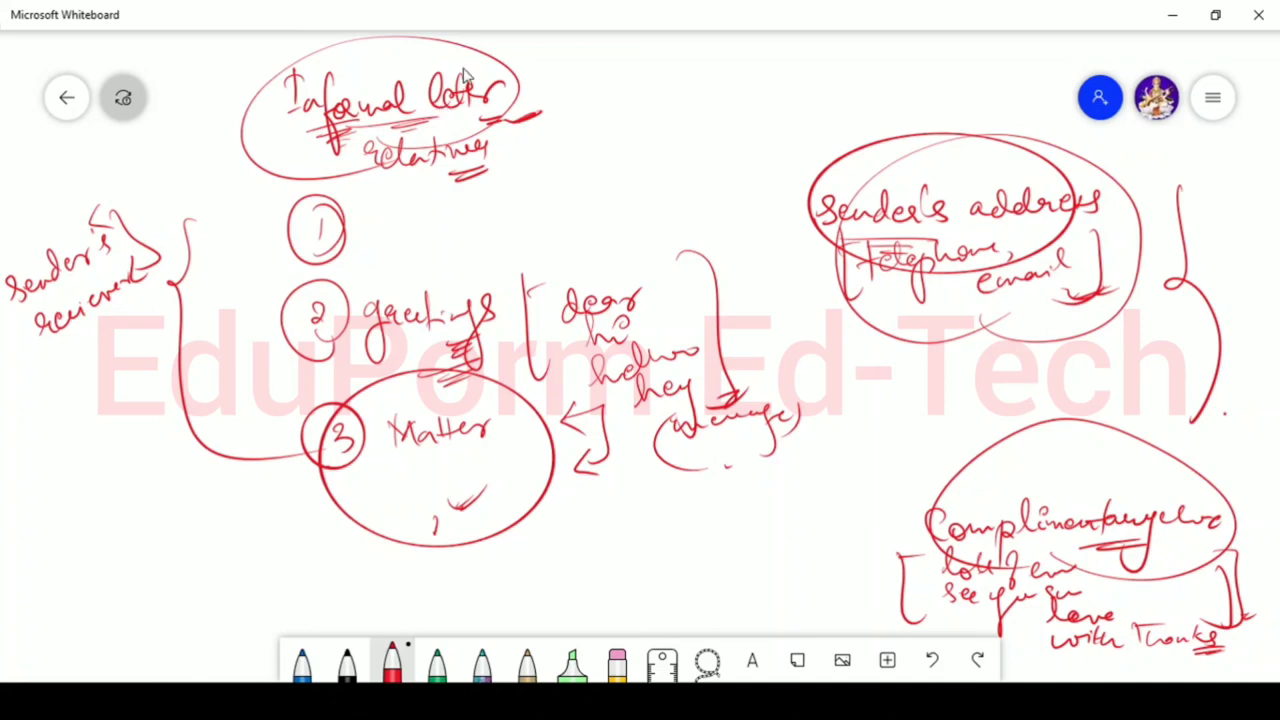
mouse_move(320, 210)
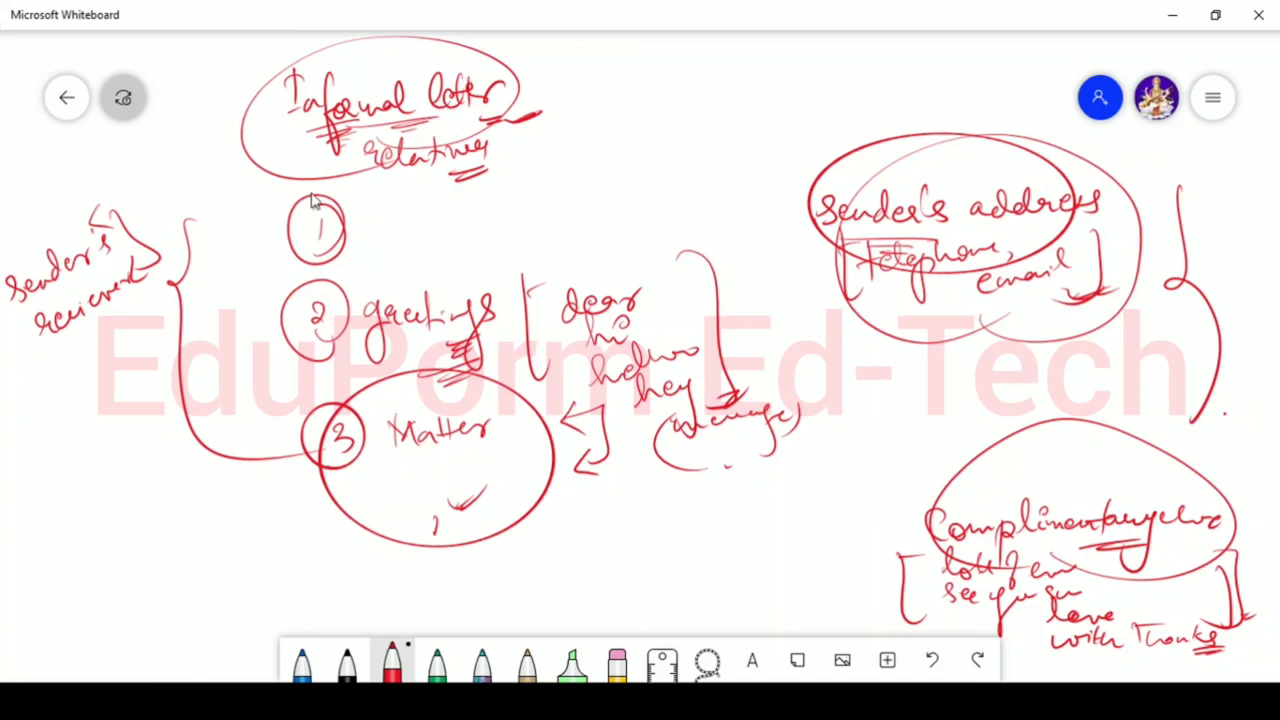
mouse_move(308, 220)
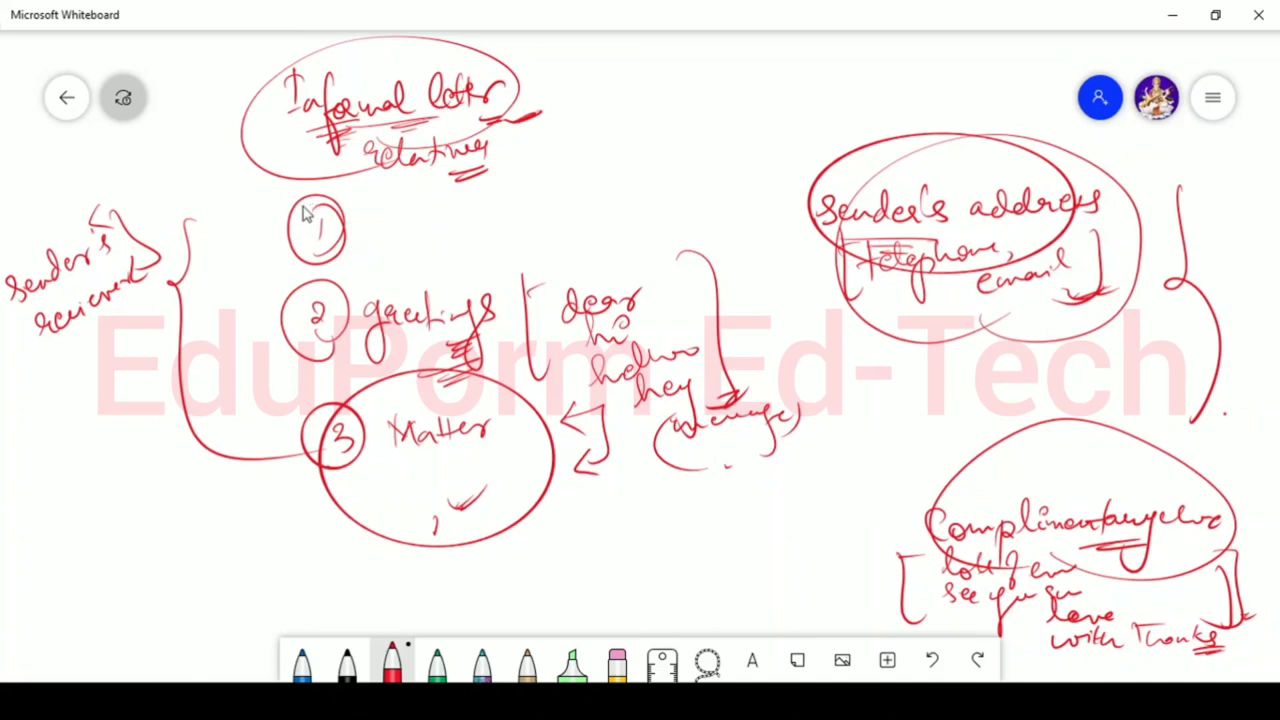
mouse_move(330, 216)
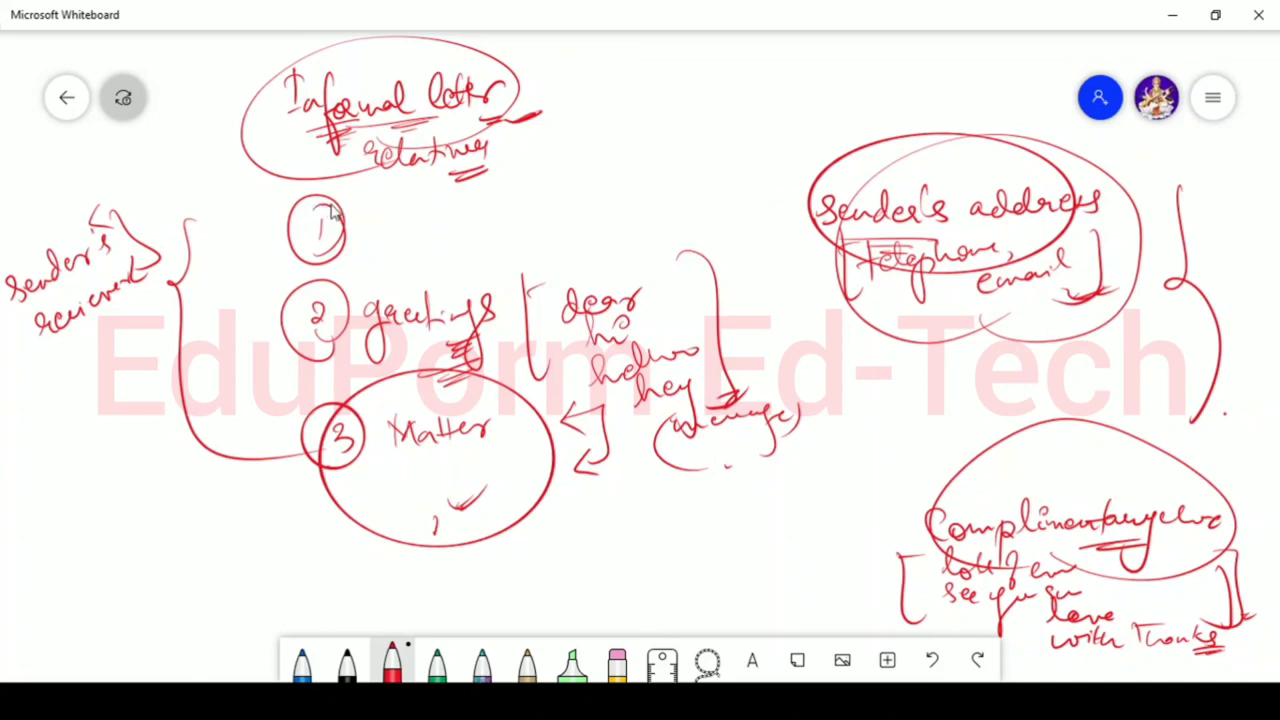
mouse_move(352, 208)
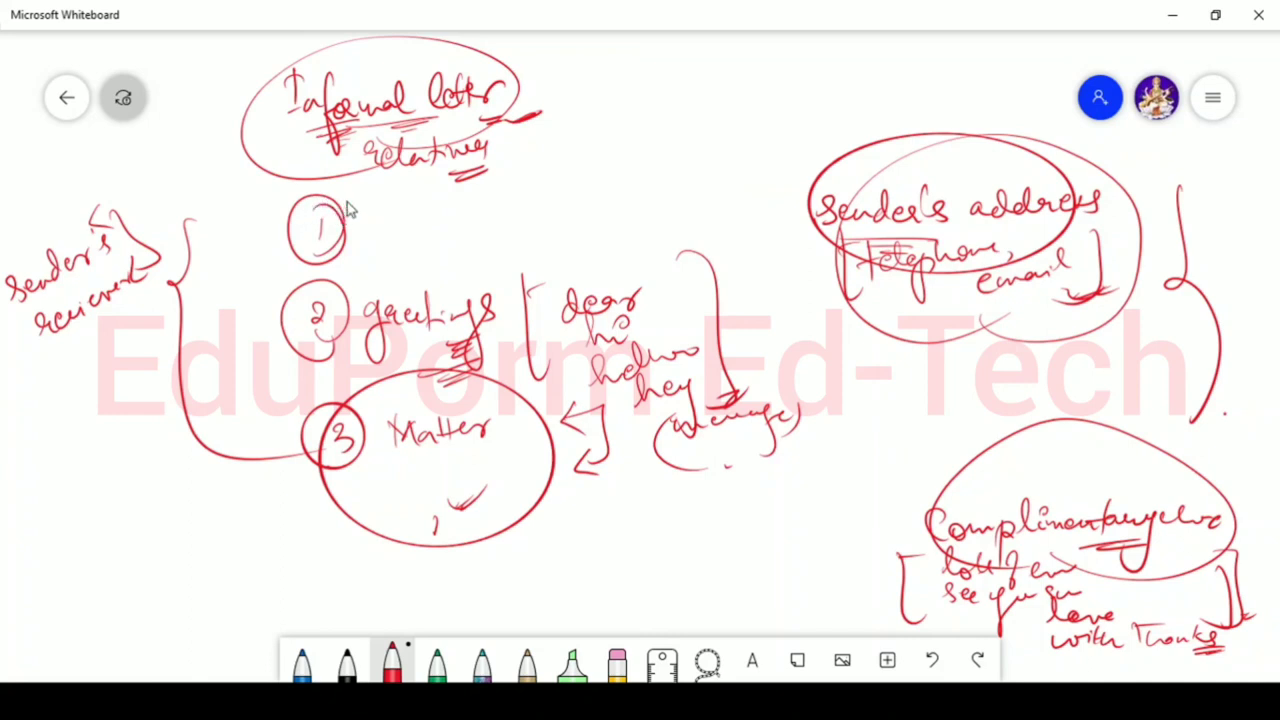
mouse_move(358, 238)
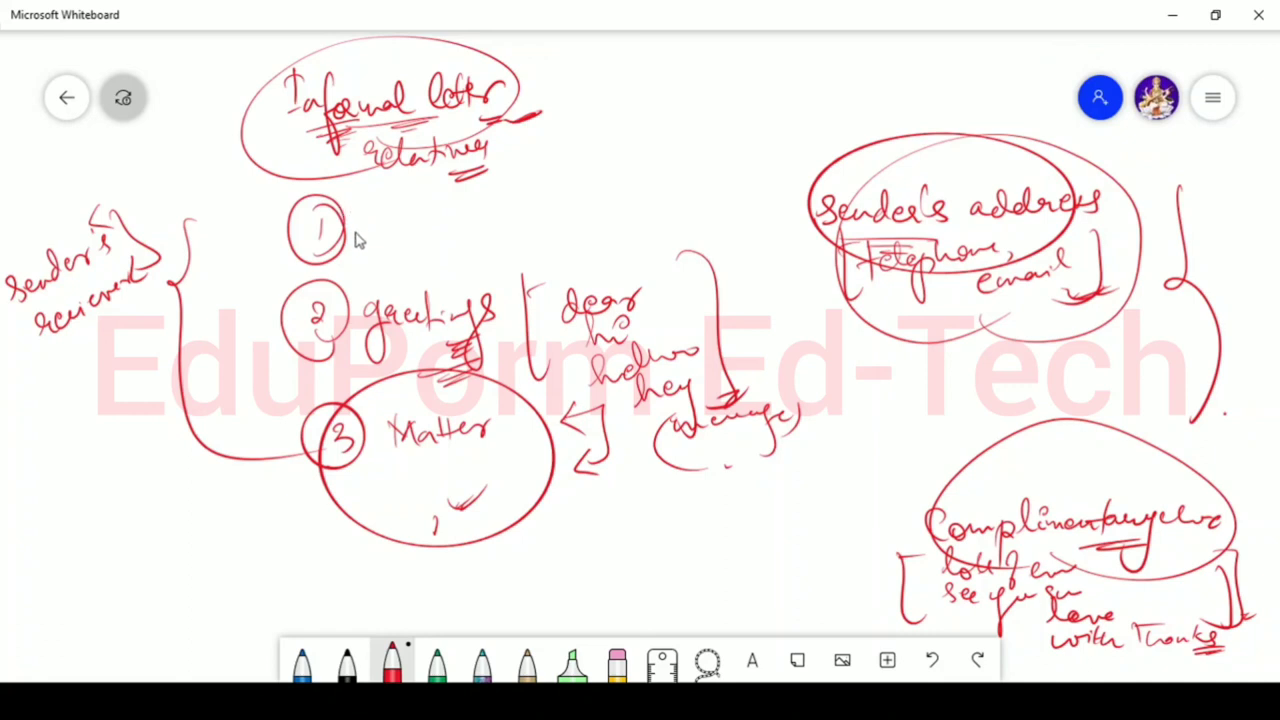
mouse_move(396, 206)
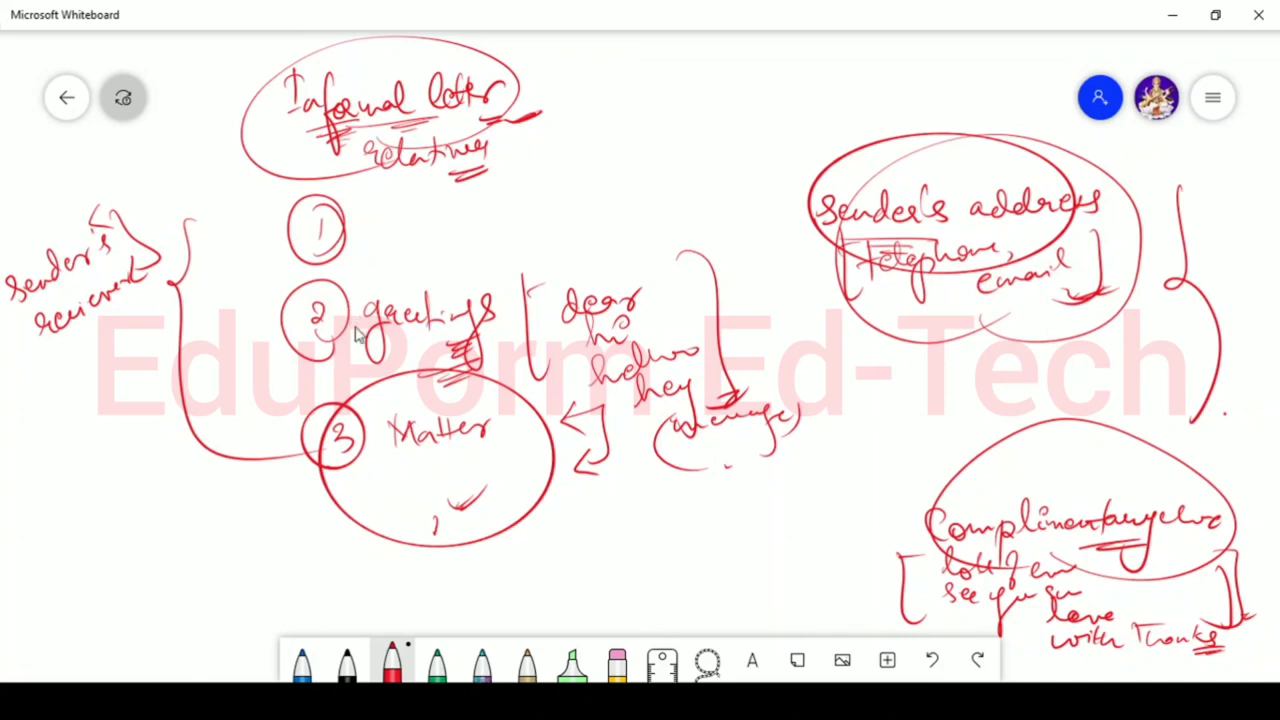
mouse_move(364, 338)
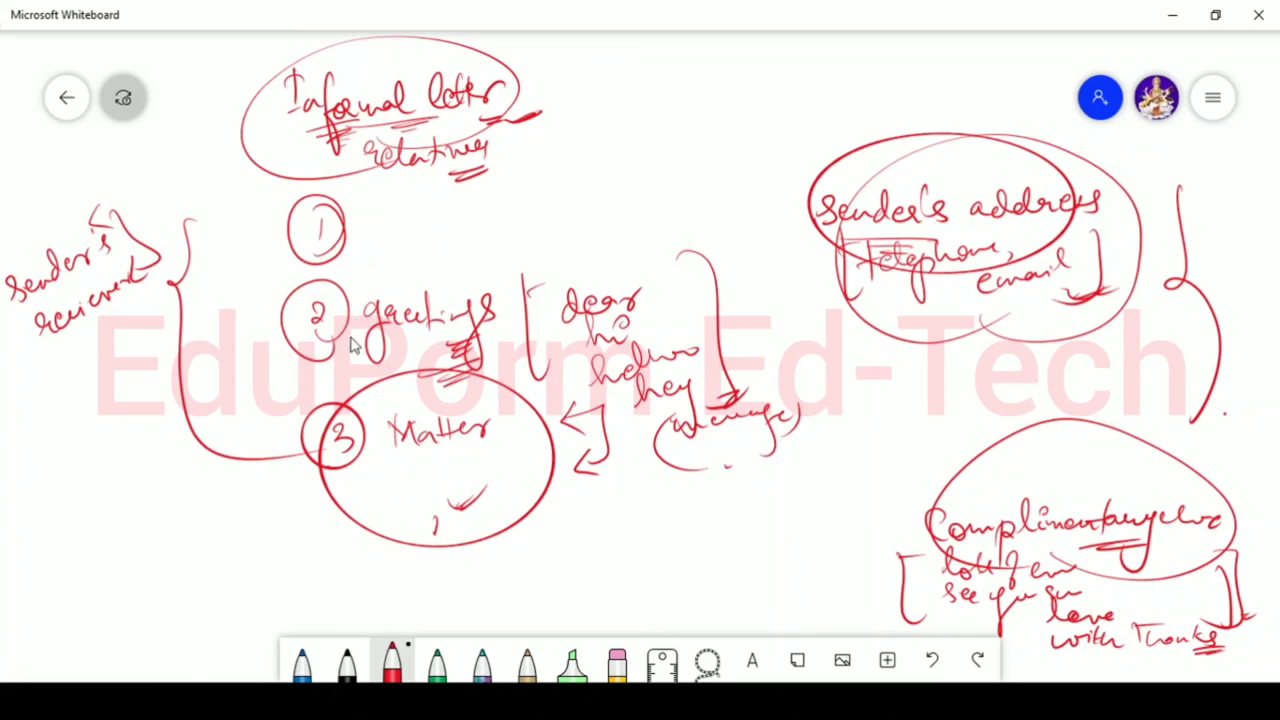
mouse_move(372, 352)
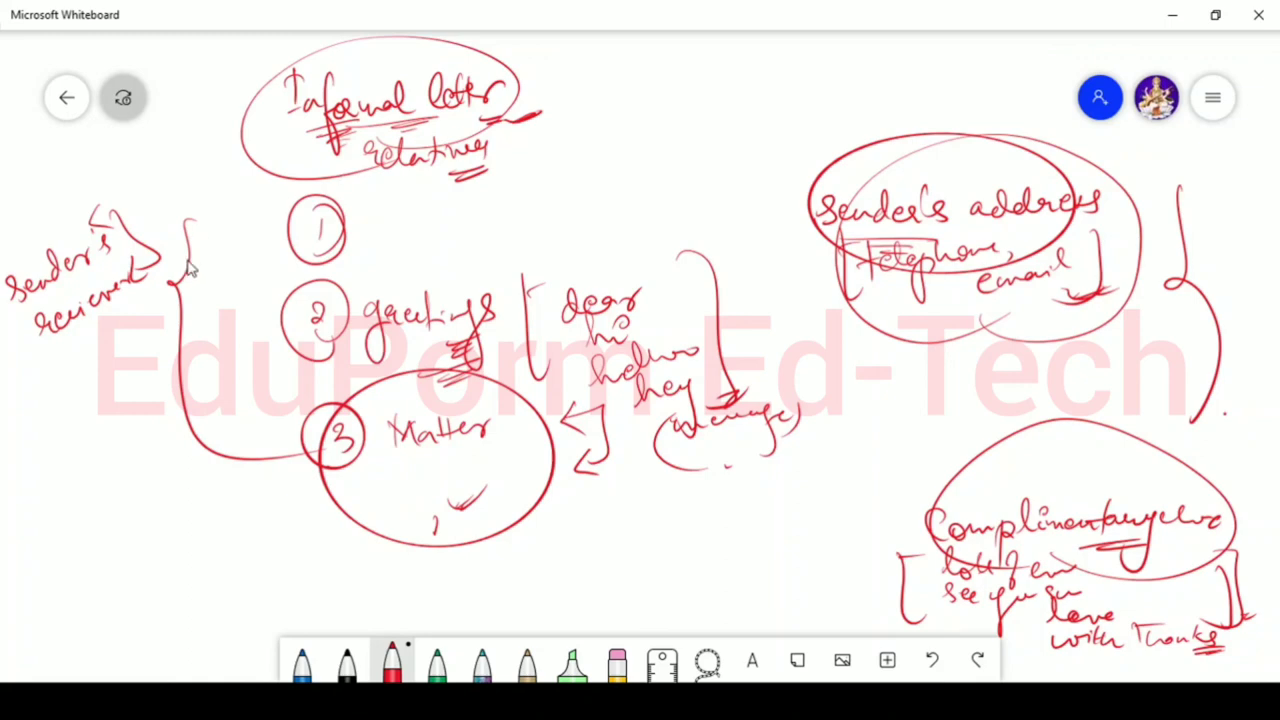
left_click_drag(1180, 270, 1180, 410)
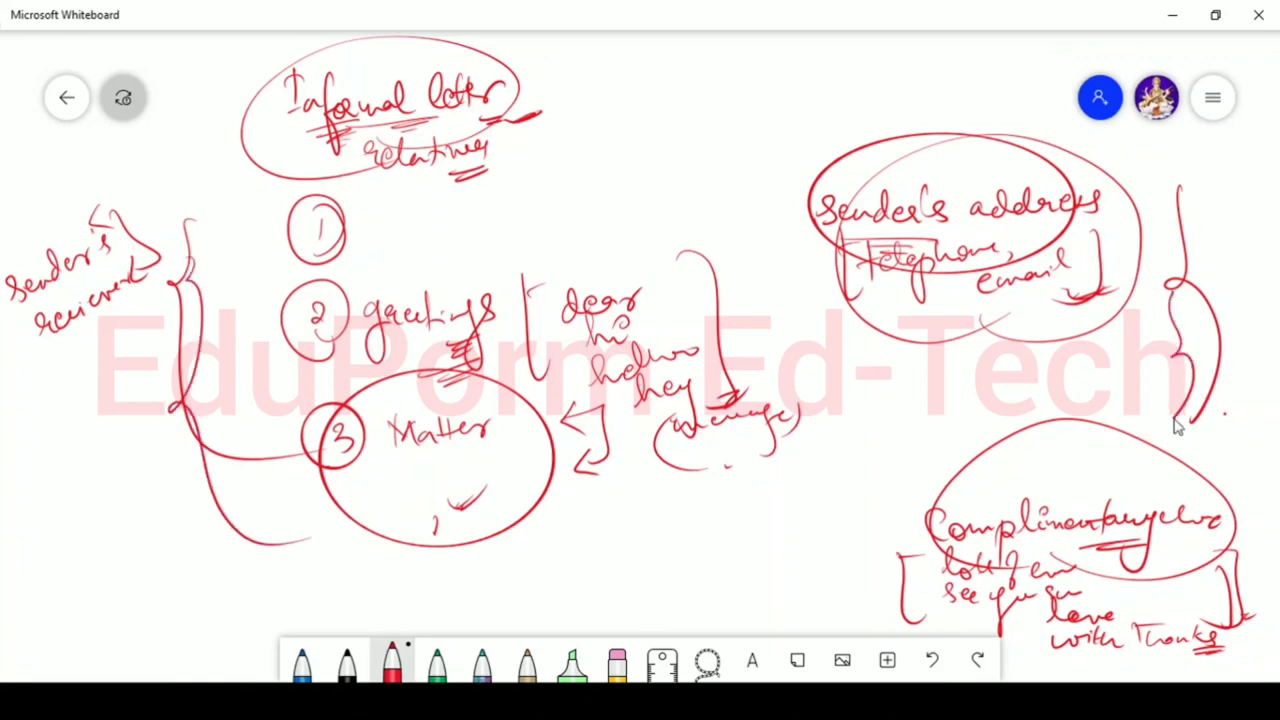